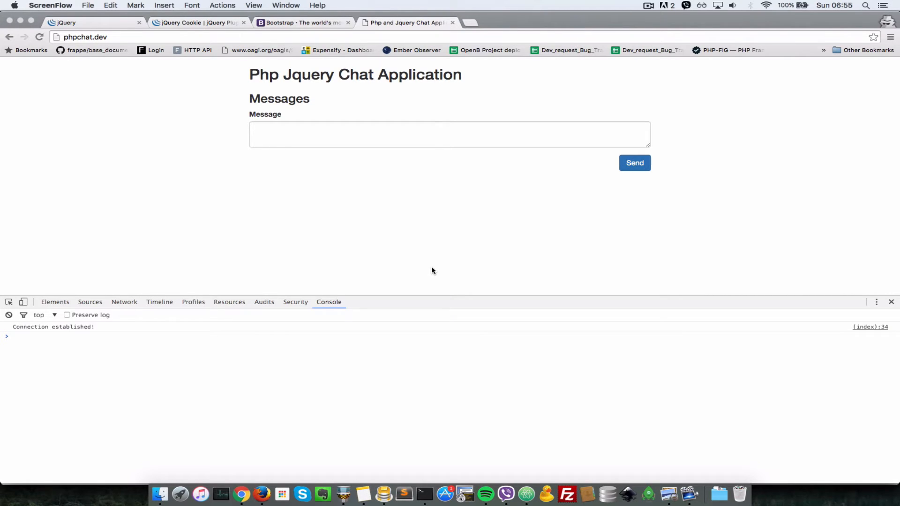
# Focus the chat page's Message box in Chrome before switching to index.php in Atom.
pyautogui.click(449, 134)
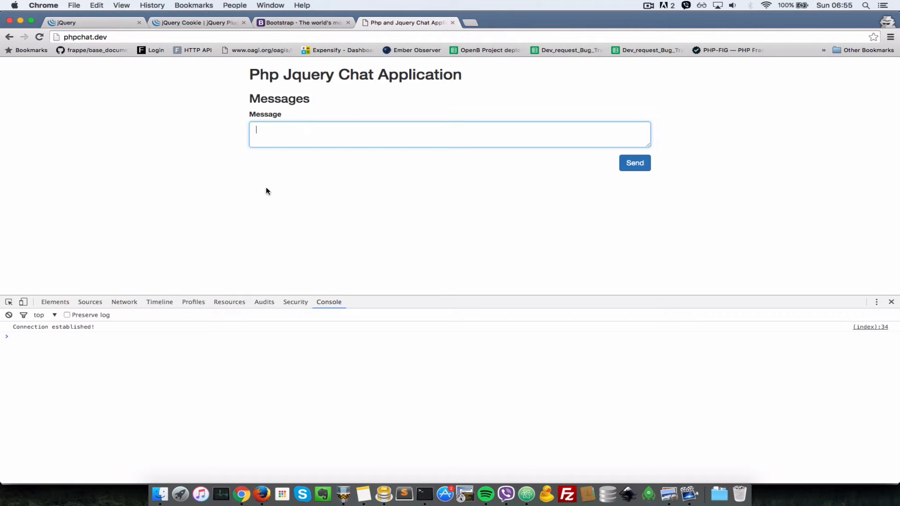
pyautogui.moveTo(535, 464)
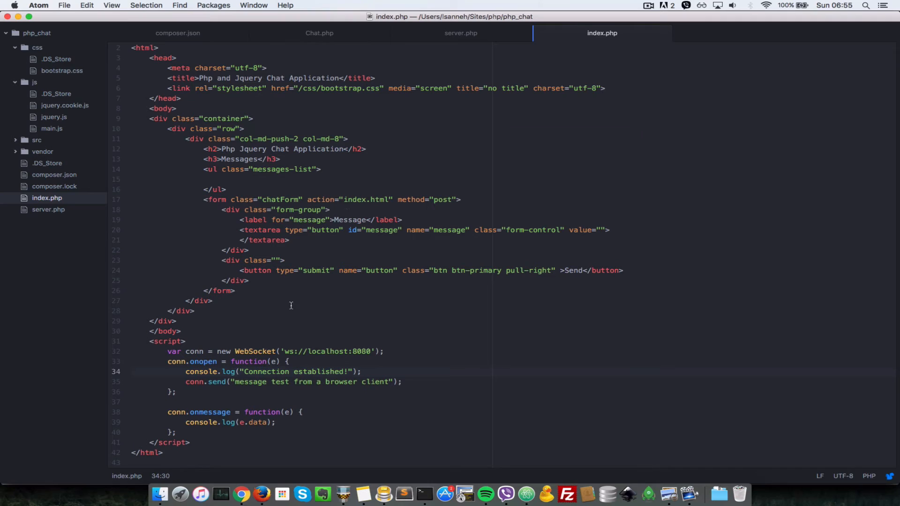
# Cut index.php's inline script and add a <script src="js/main.js"> tag in its place.
pyautogui.click(150, 341)
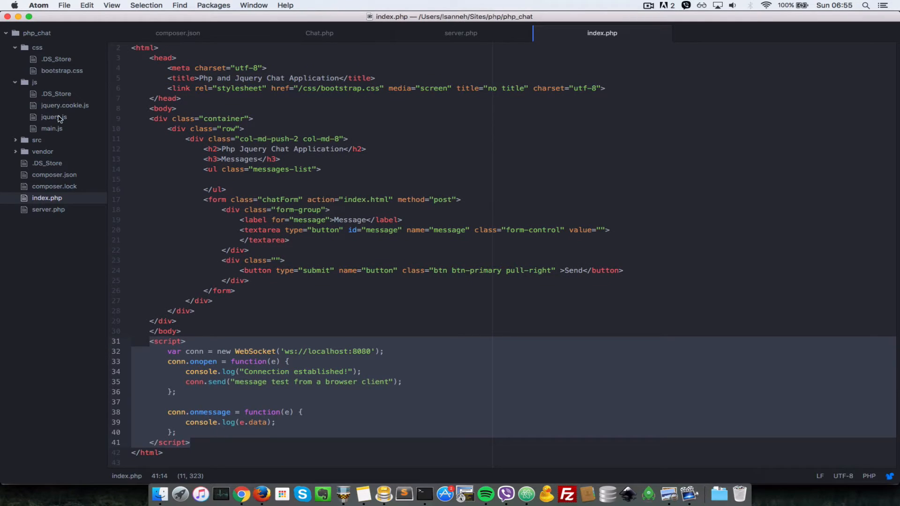
pyautogui.moveTo(53, 135)
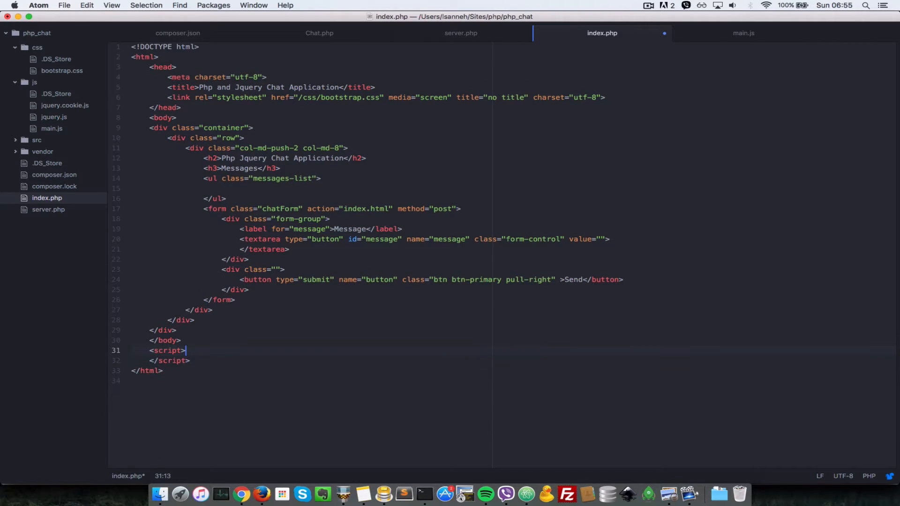
pyautogui.write('sr')
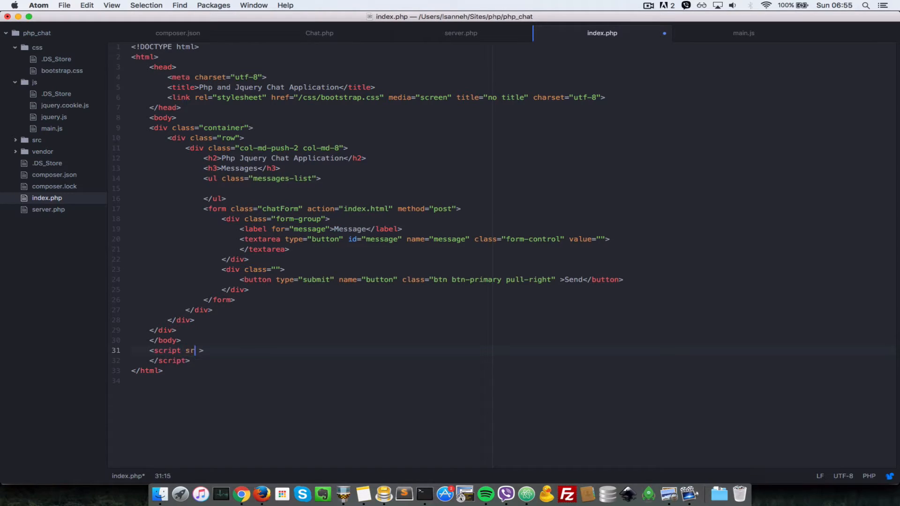
pyautogui.write('c=""')
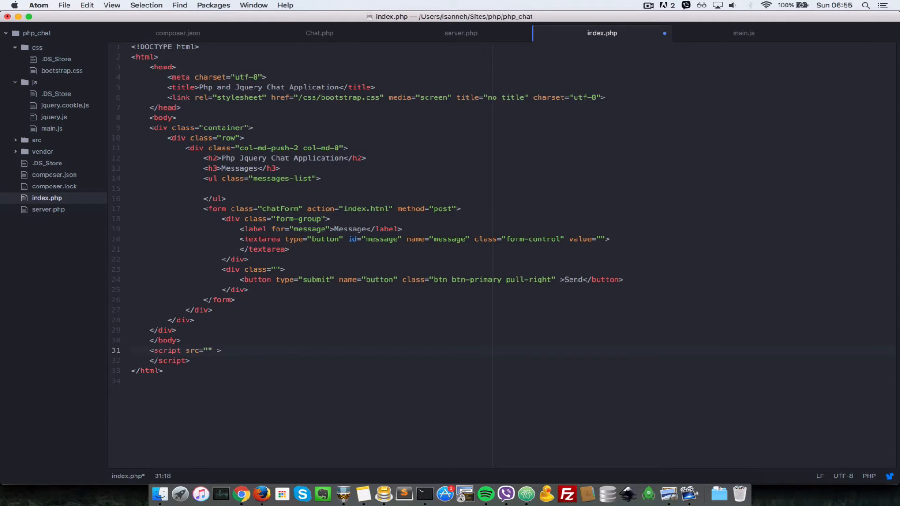
pyautogui.write('js/main.js')
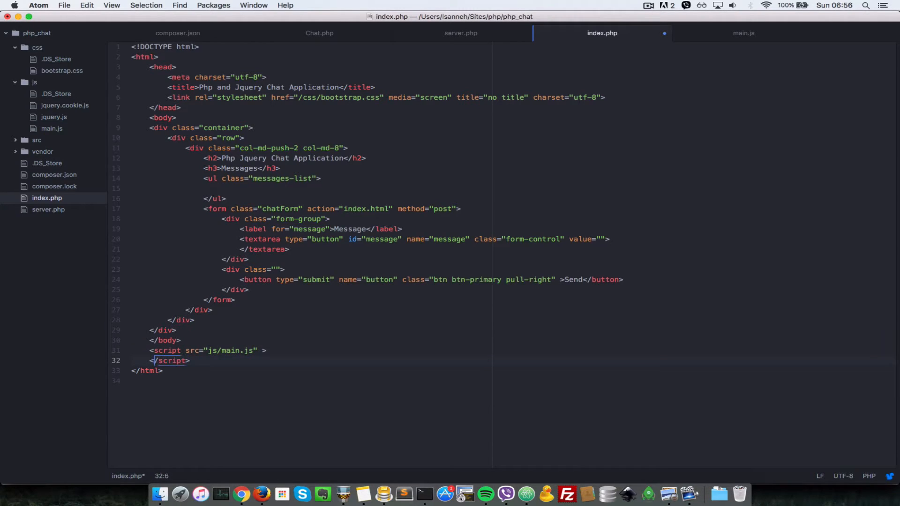
# Duplicate the tag for js/jquery.js and js/jquery.cookie.js, save, and switch to main.js.
pyautogui.press('Backspace')
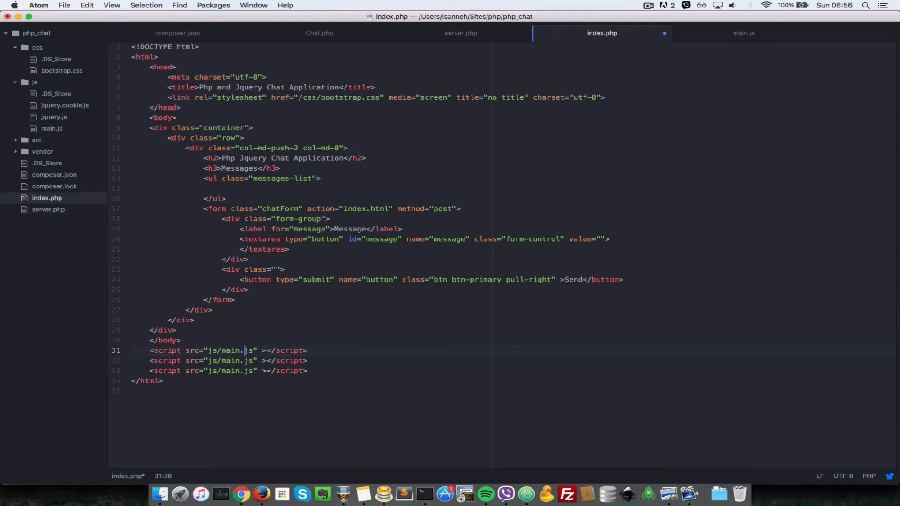
pyautogui.write('jquery')
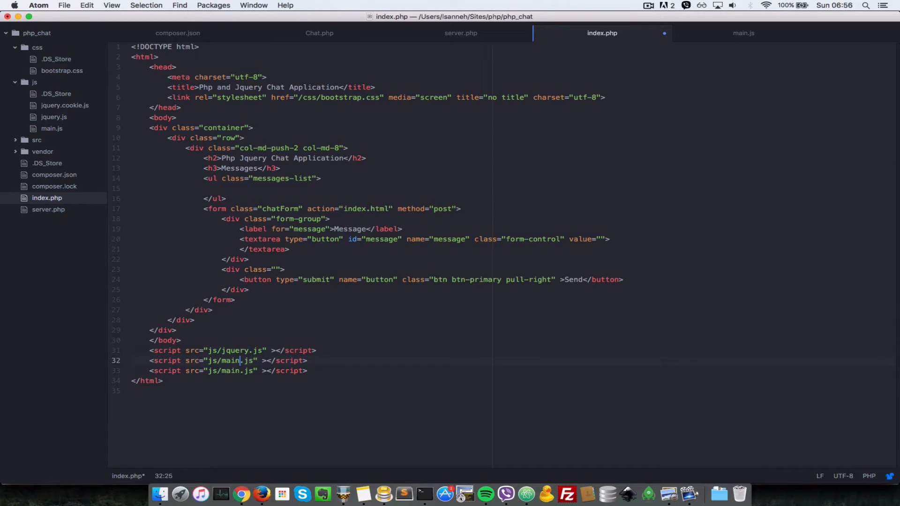
pyautogui.write('jquery.cookie')
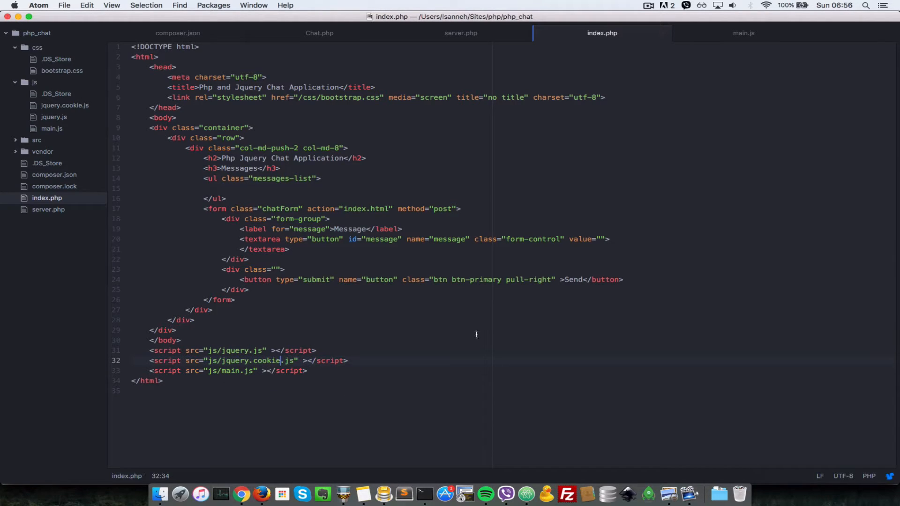
pyautogui.click(742, 33)
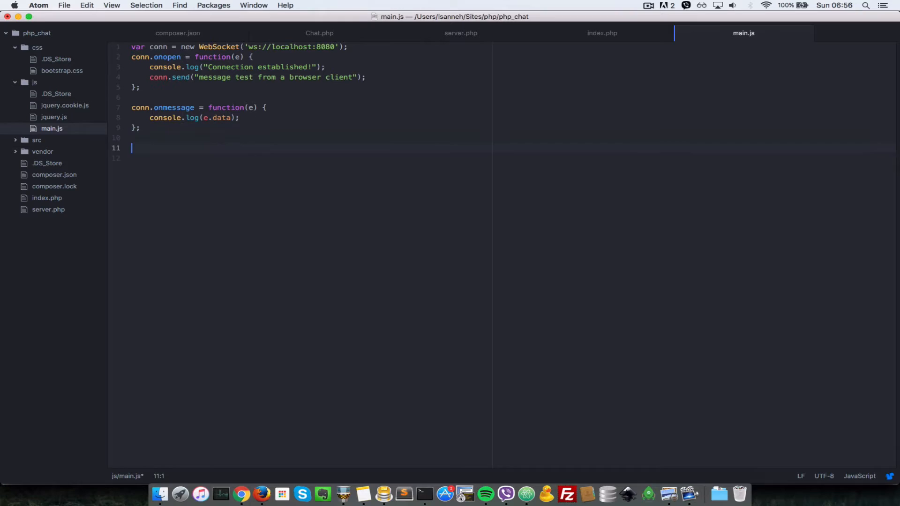
# Wrap the pasted WebSocket code in $(document).ready(function () { ... });.
pyautogui.write('$()')
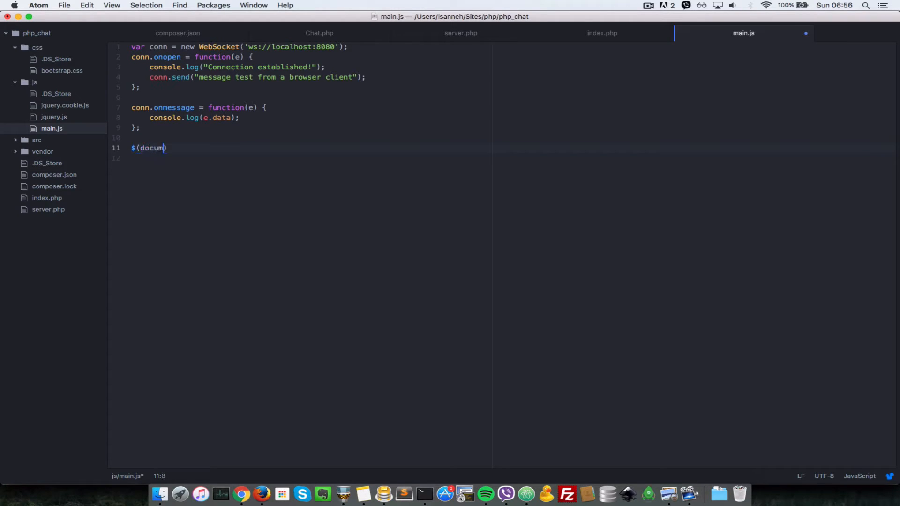
pyautogui.write('ent).reay')
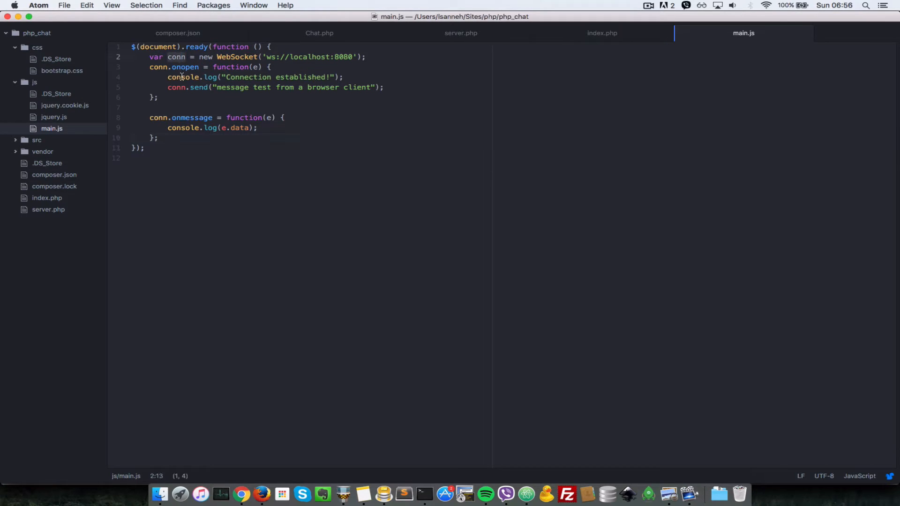
# Delete the test conn.send line from onopen and leave a blank line after the socket variable.
pyautogui.click(168, 77)
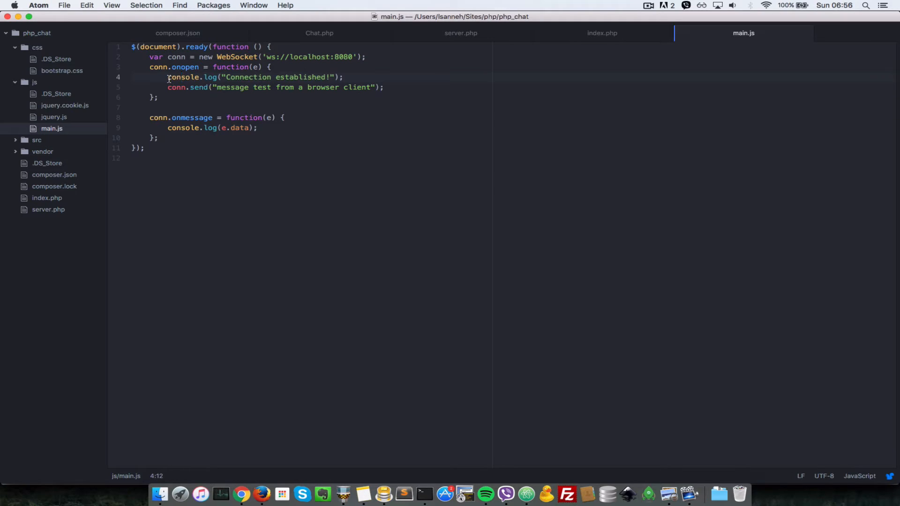
pyautogui.click(170, 87)
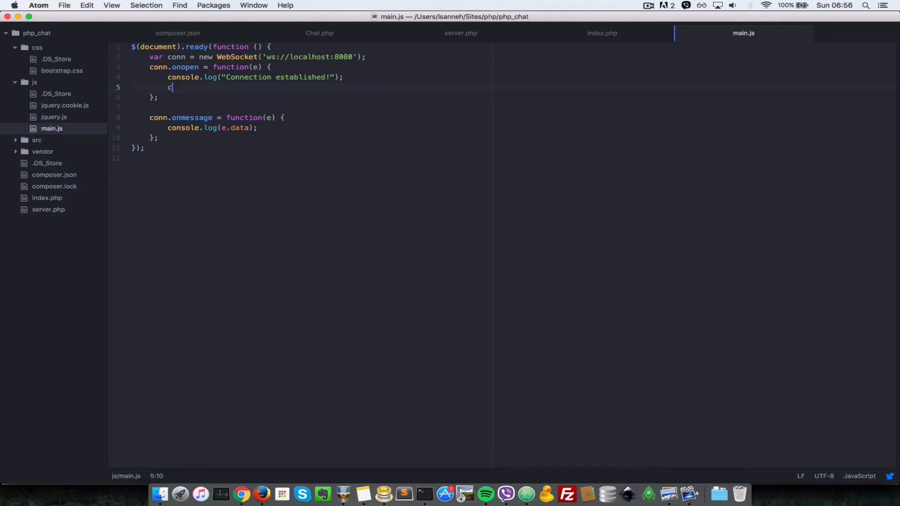
pyautogui.press('Backspace')
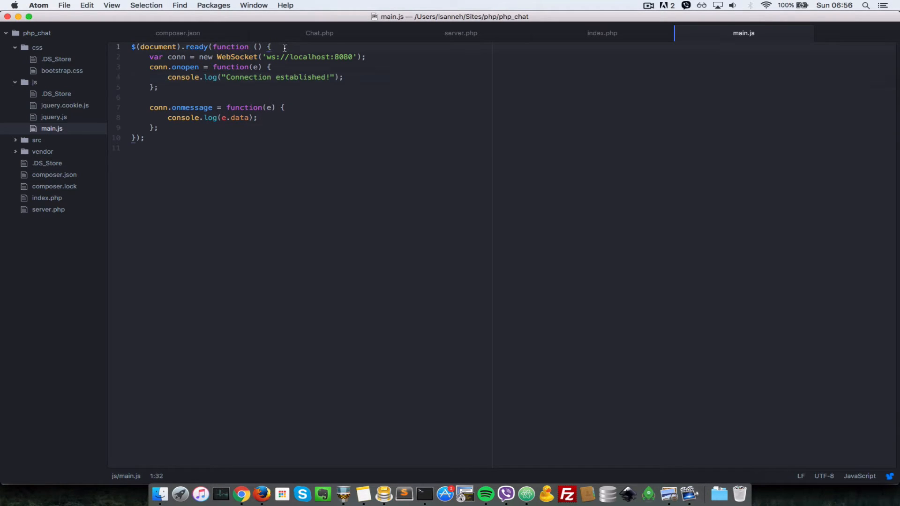
pyautogui.press('Enter')
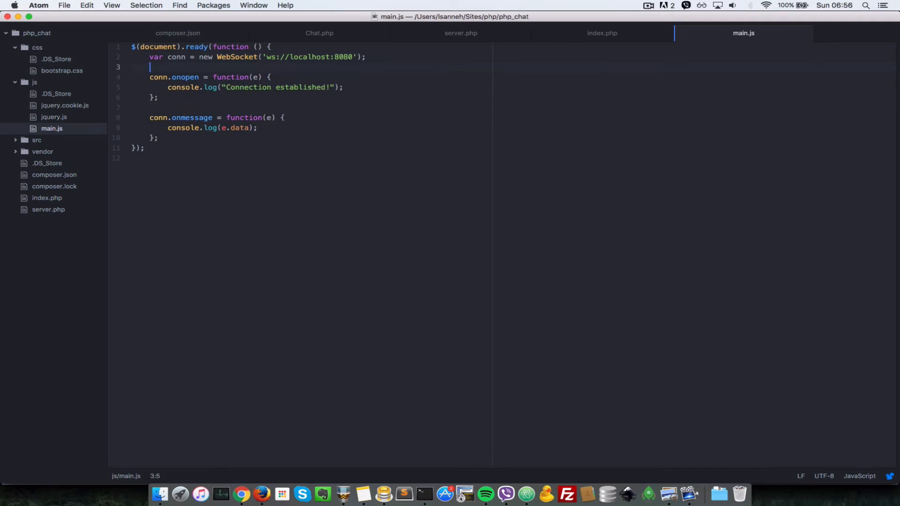
# Declare var chatForm = $(".chat-form"), checking the form's class in index.php.
pyautogui.write('va')
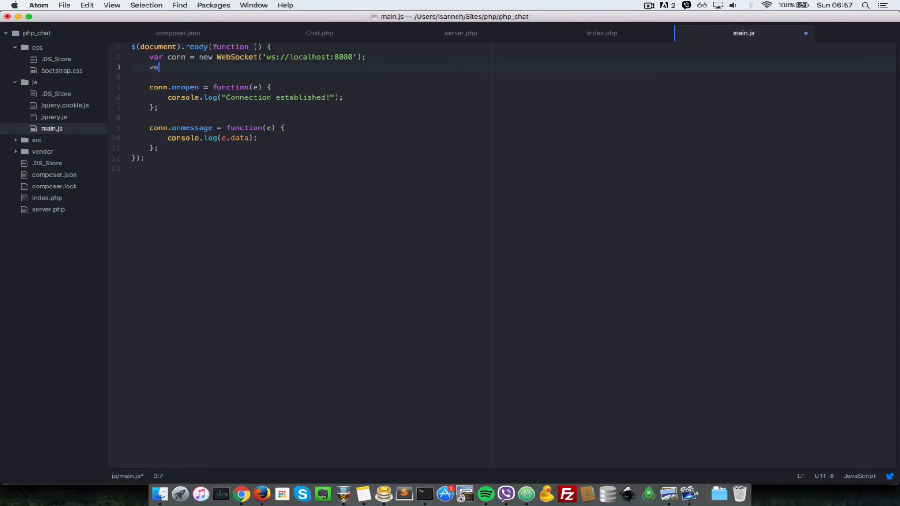
pyautogui.write('chatForm =')
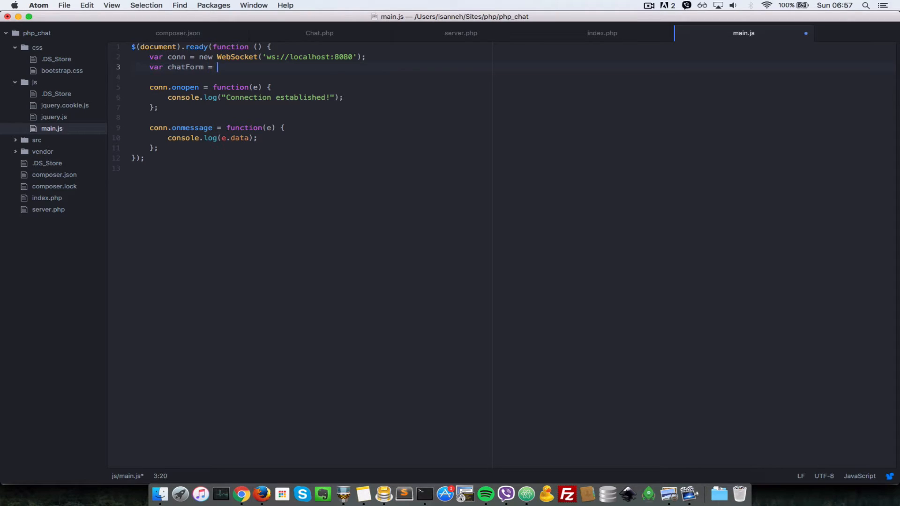
pyautogui.write('$();')
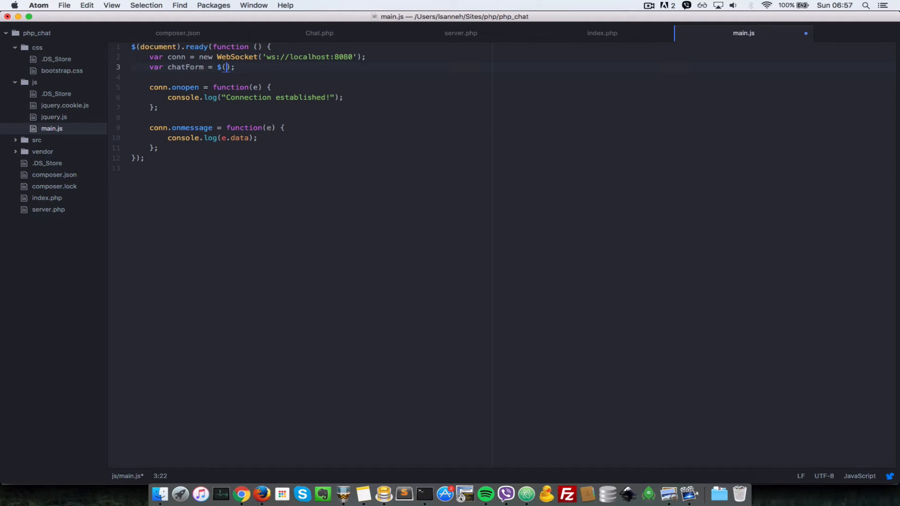
pyautogui.write('".ch')
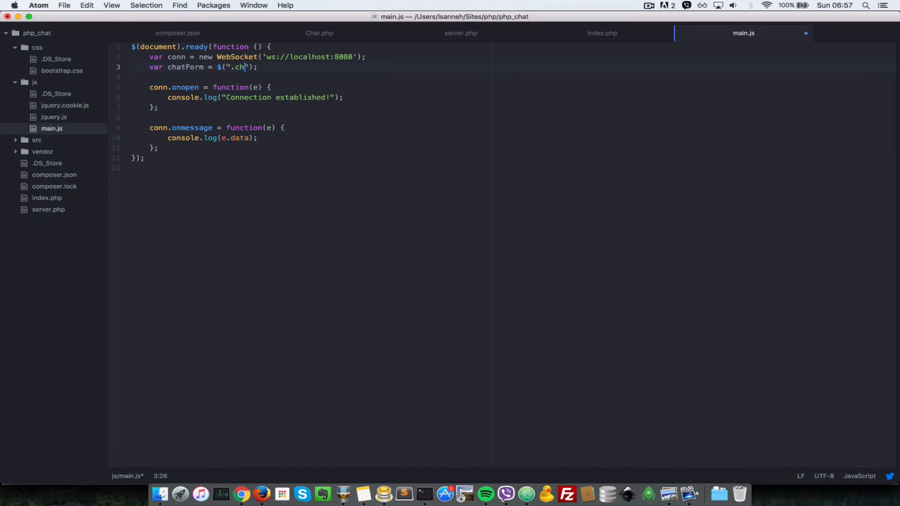
pyautogui.click(601, 33)
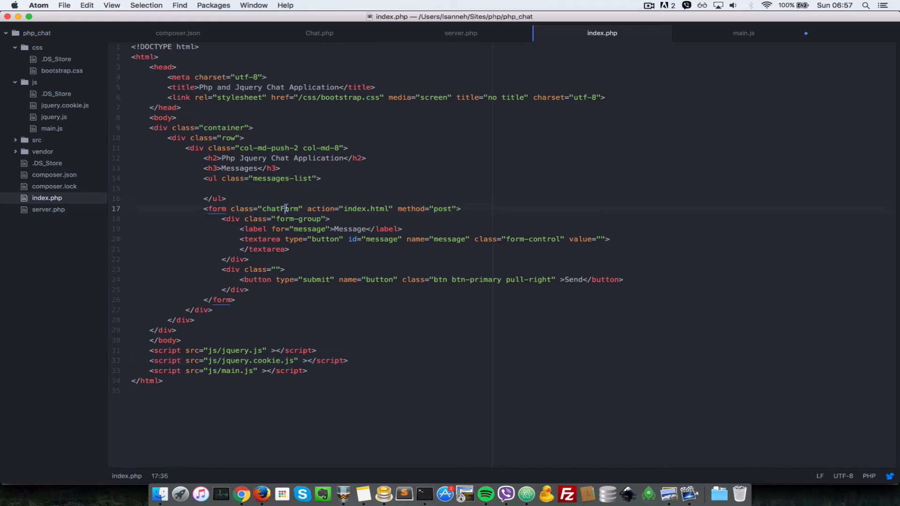
pyautogui.click(743, 33)
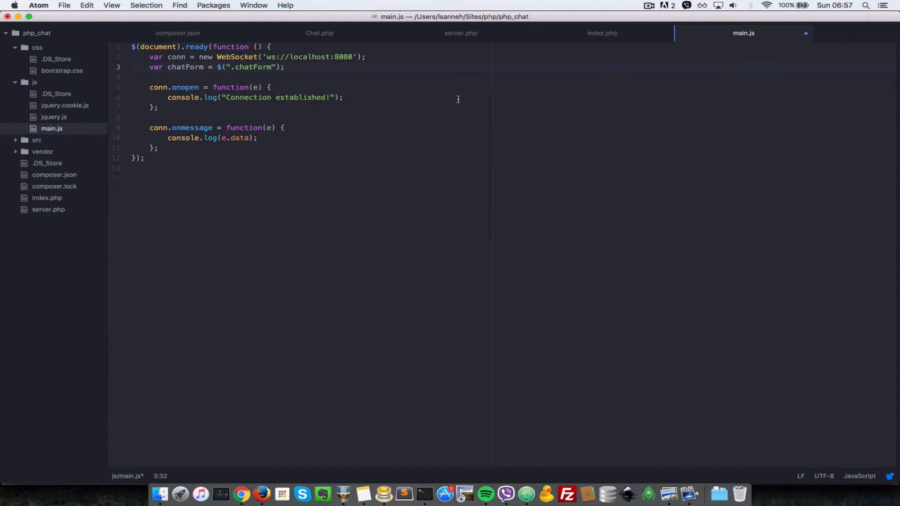
# Add chatForm.on("submit", function (e) { }); below the variable.
pyautogui.press('enter')
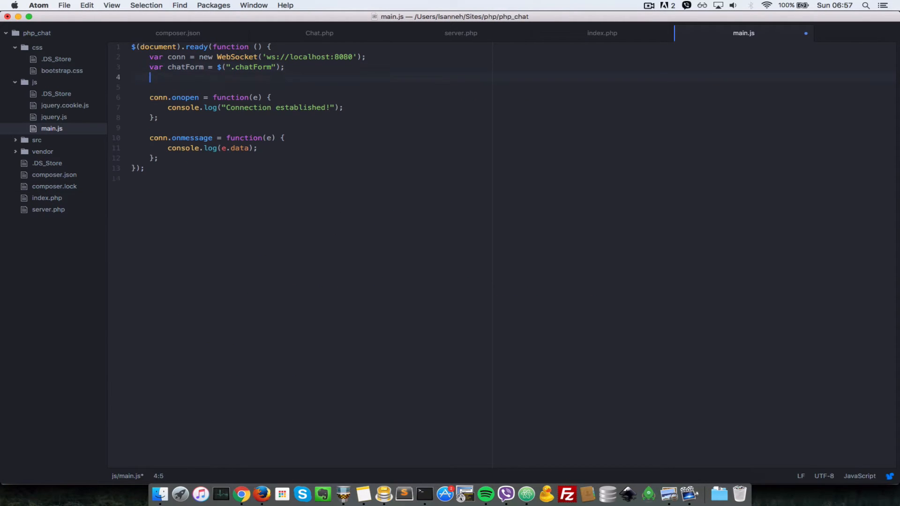
pyautogui.write('chatForm.on')
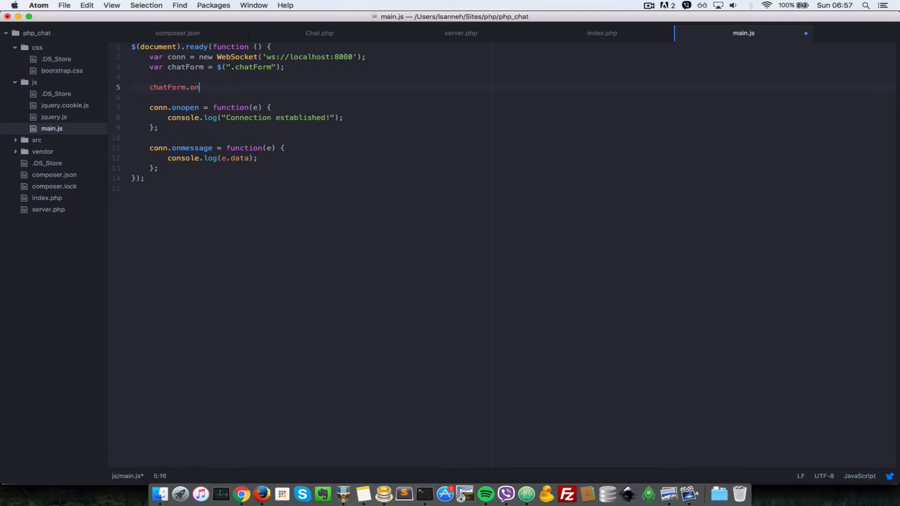
pyautogui.write('();')
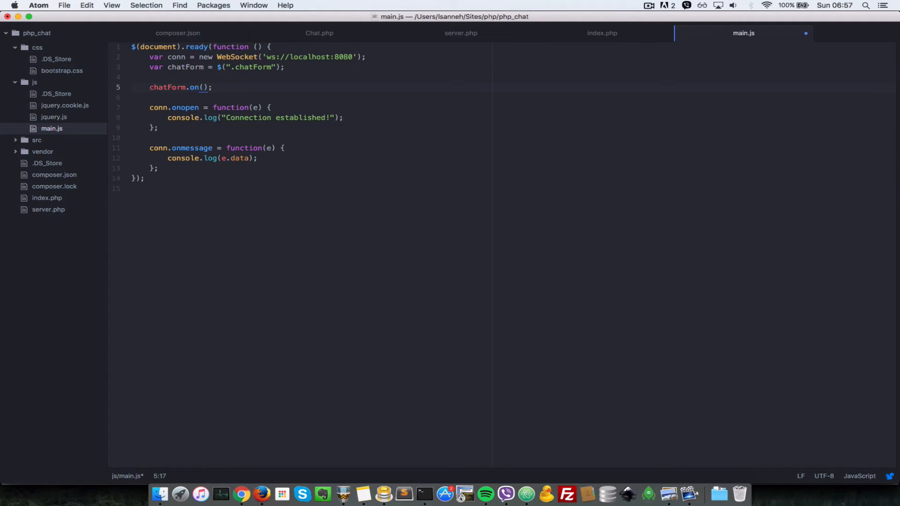
pyautogui.write('"submit"')
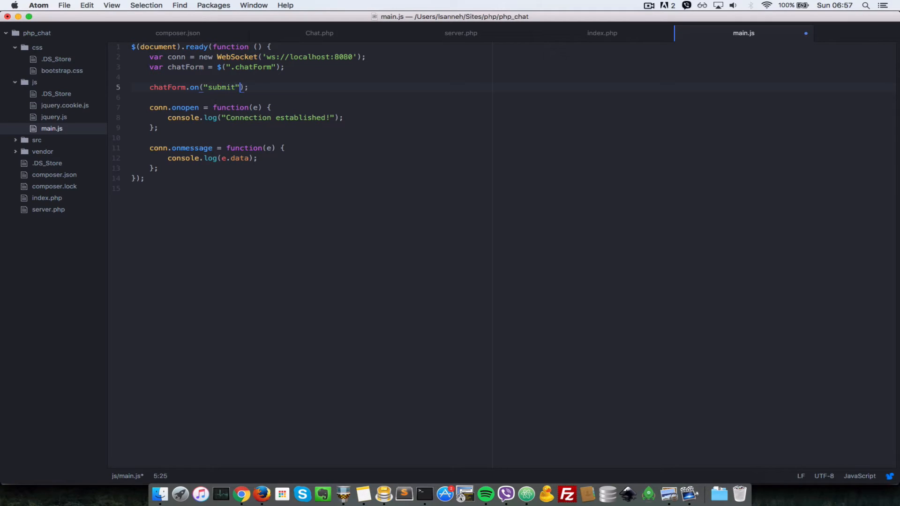
pyautogui.write(', fun')
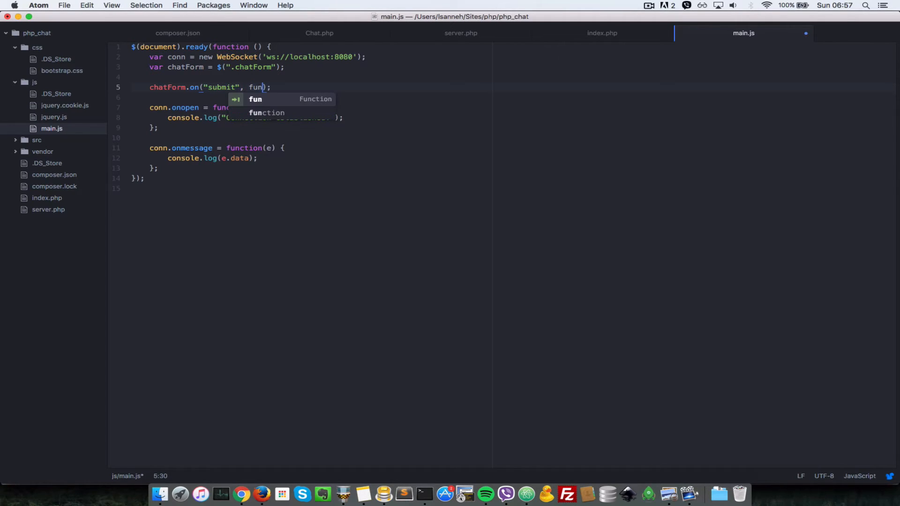
pyautogui.press('Tab')
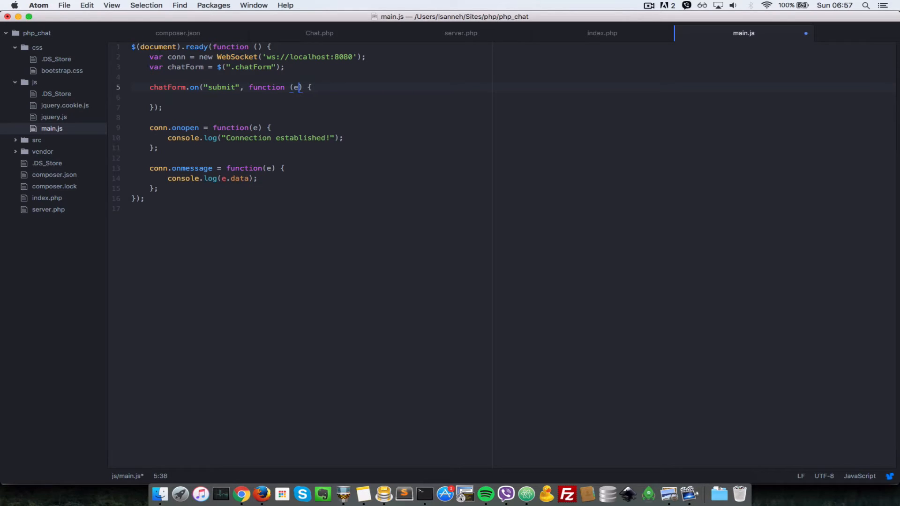
# In the submit handler add e.preventDefault() and begin var message =.
pyautogui.press('enter')
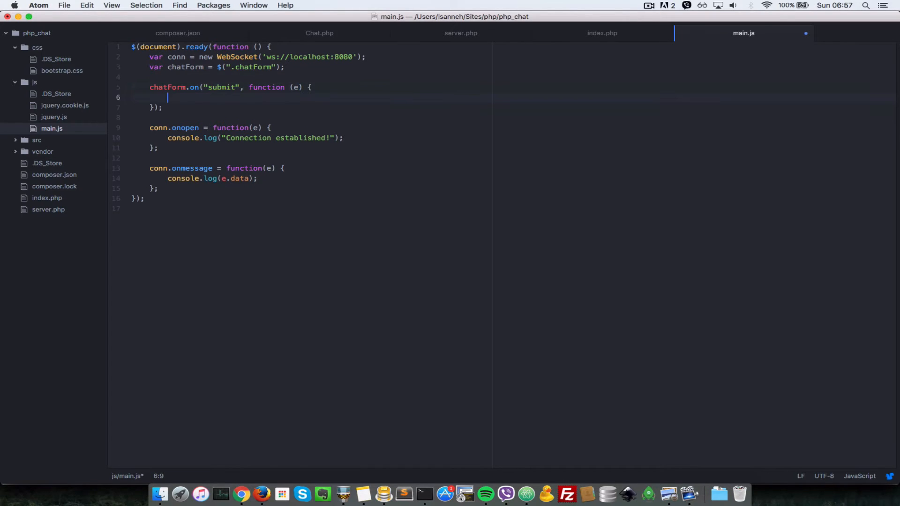
pyautogui.write('e.pre')
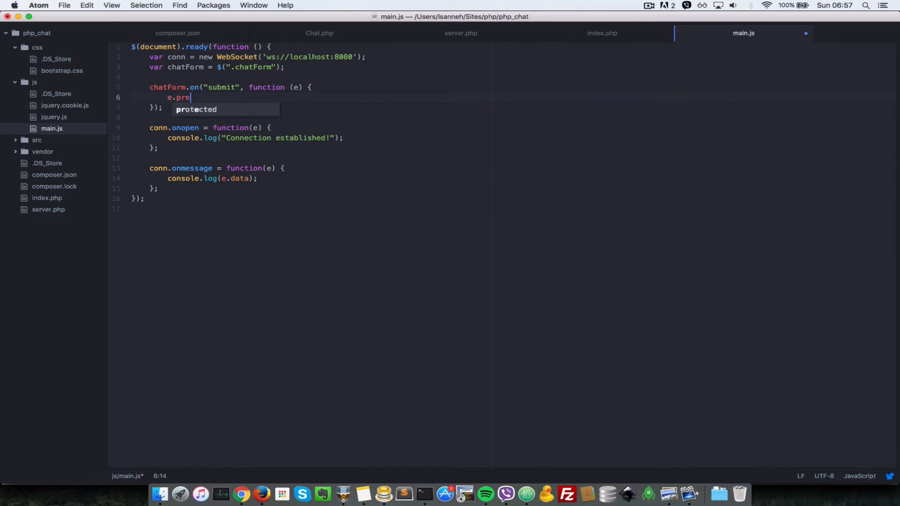
pyautogui.write('ventDefau')
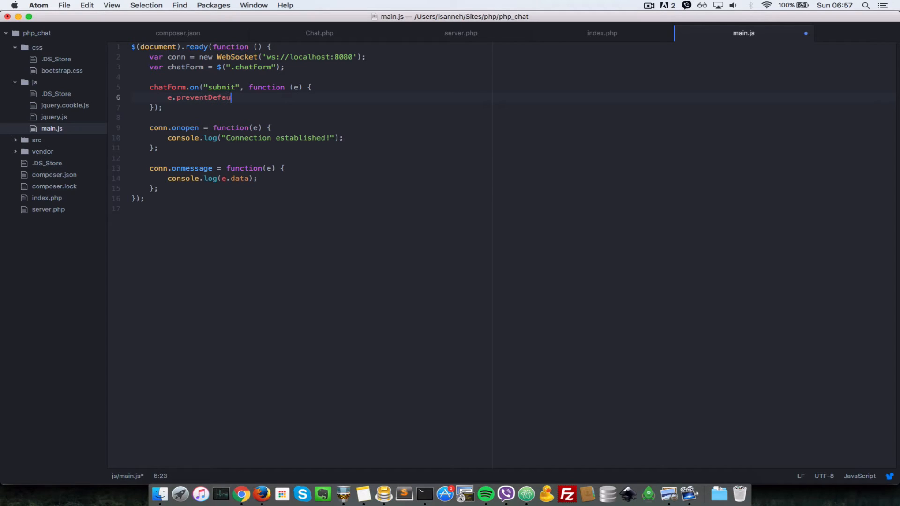
pyautogui.write('lt();')
pyautogui.write('var')
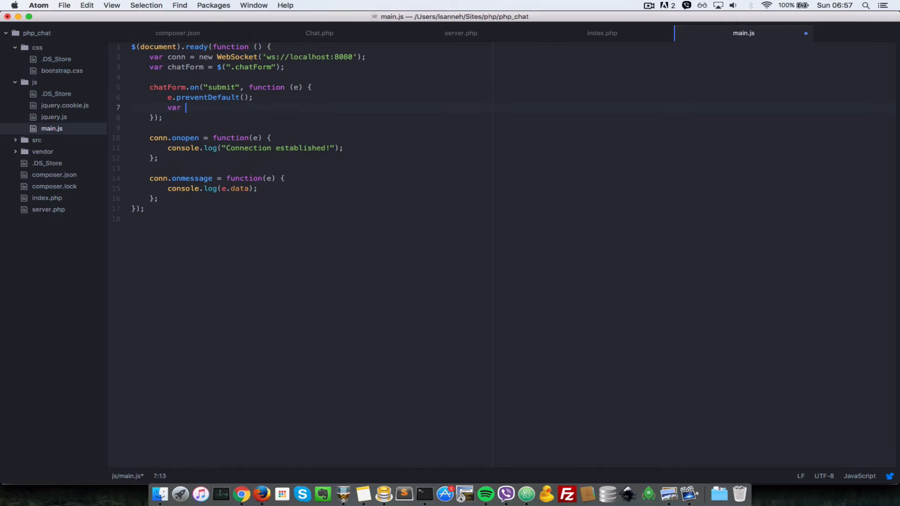
pyautogui.write('me')
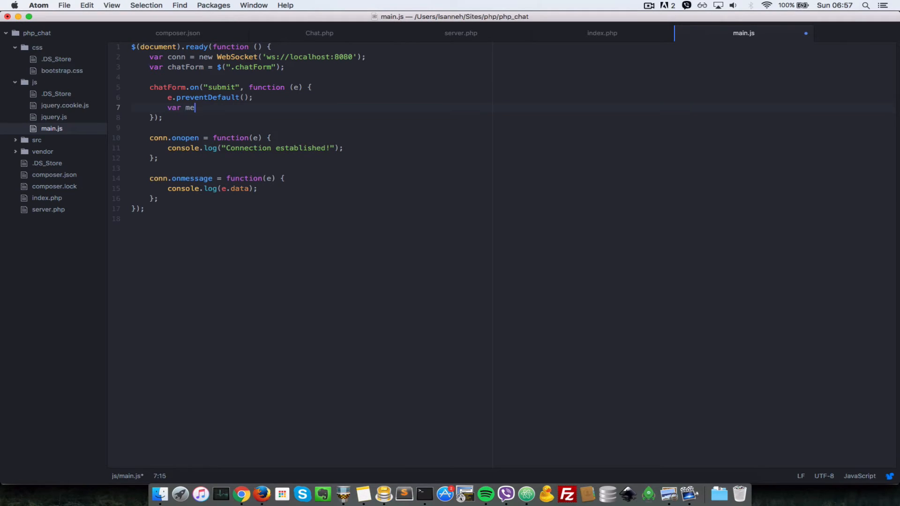
pyautogui.write('ssage =')
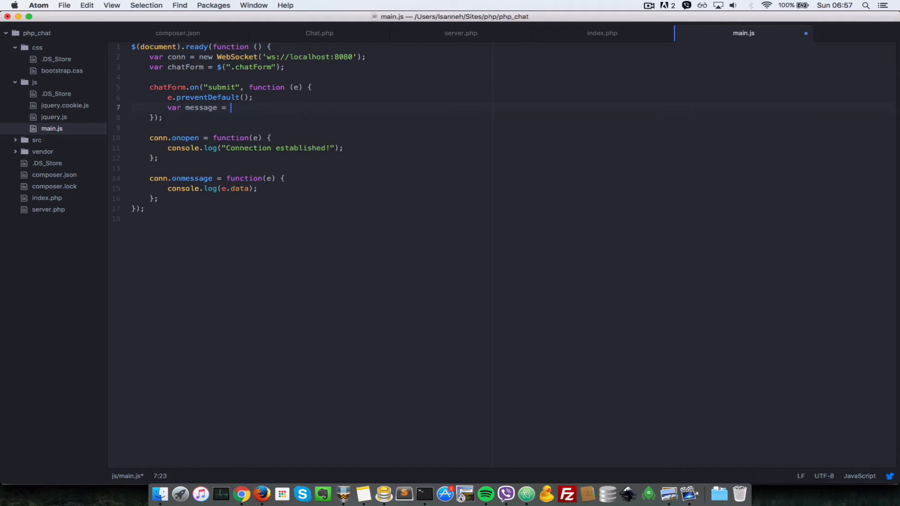
pyautogui.moveTo(467, 59)
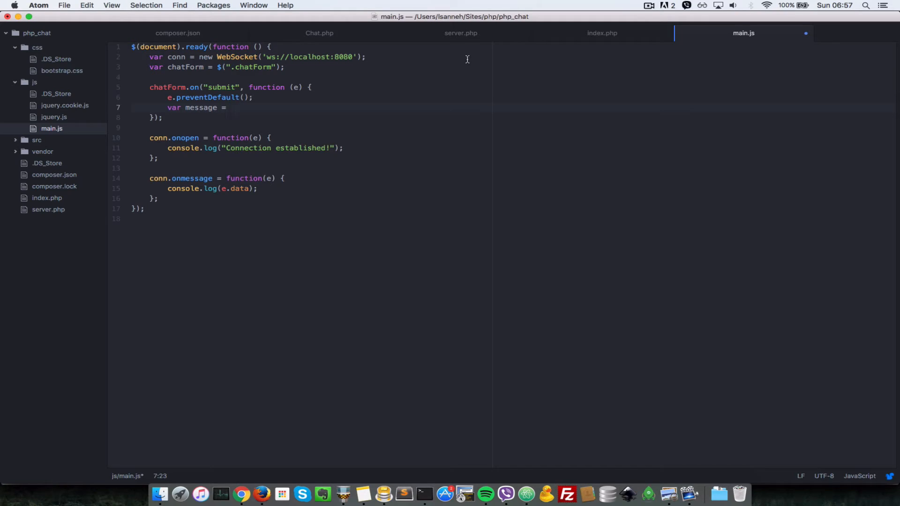
# Declare messageInputField from chatForm's #message textarea, checking its id in index.php.
pyautogui.click(601, 33)
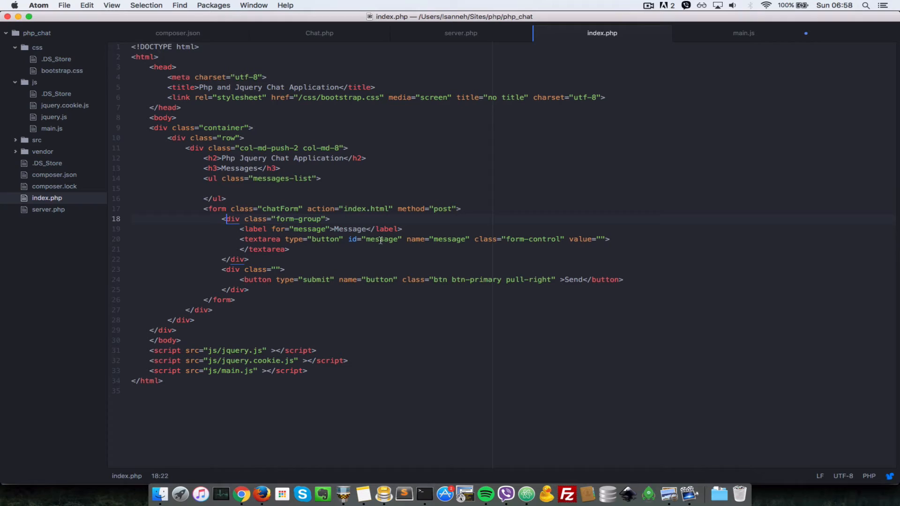
pyautogui.doubleClick(381, 239)
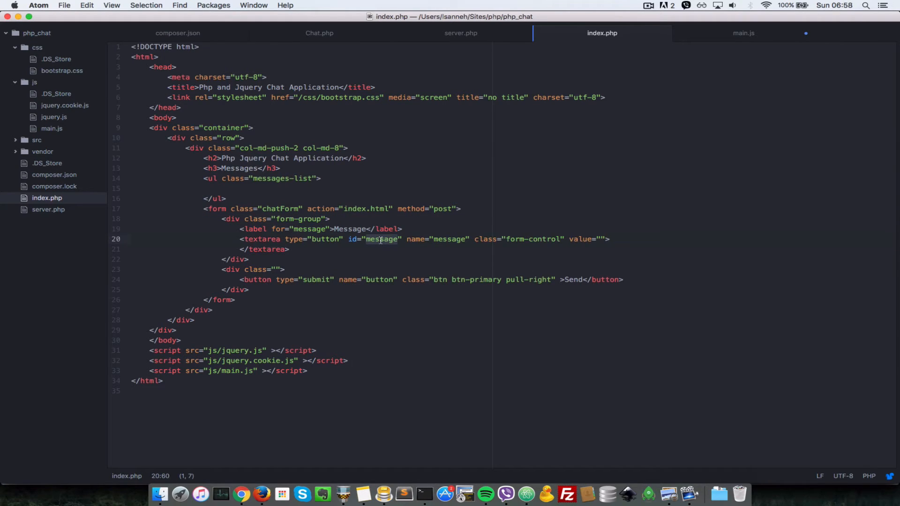
pyautogui.click(743, 33)
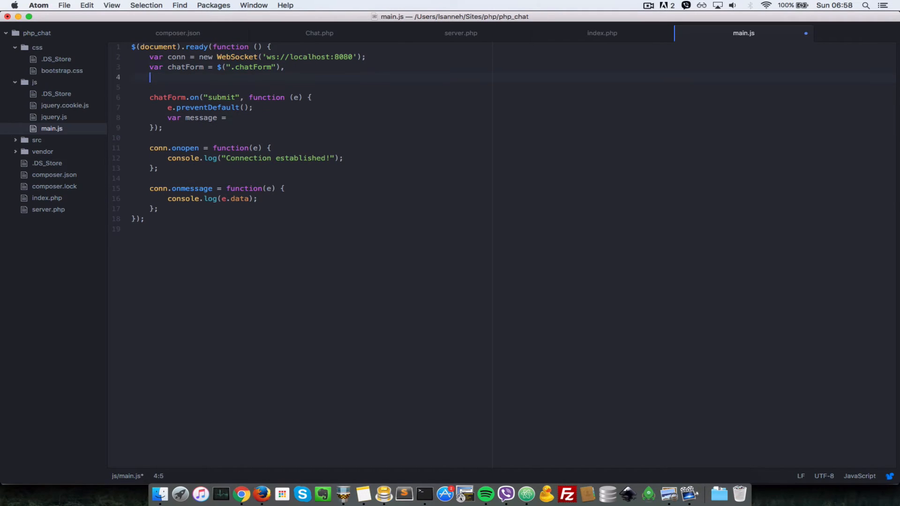
pyautogui.write('message')
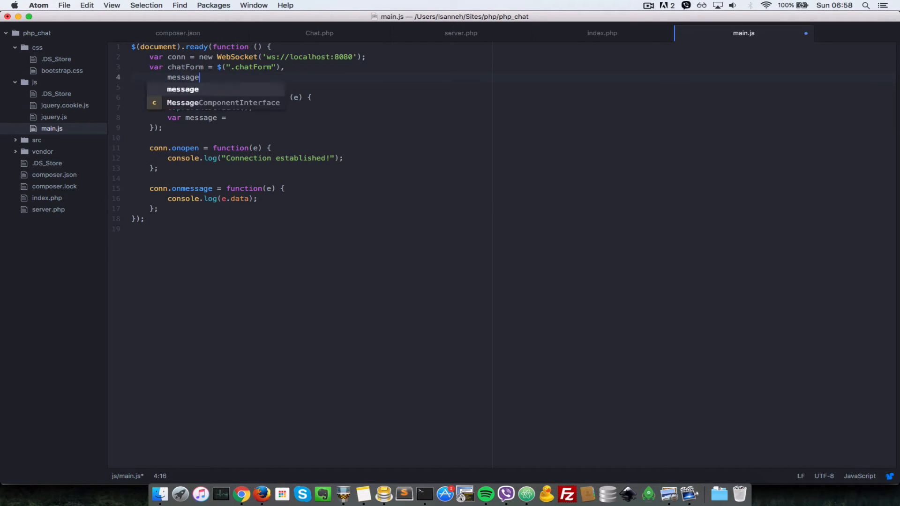
pyautogui.write('InputF')
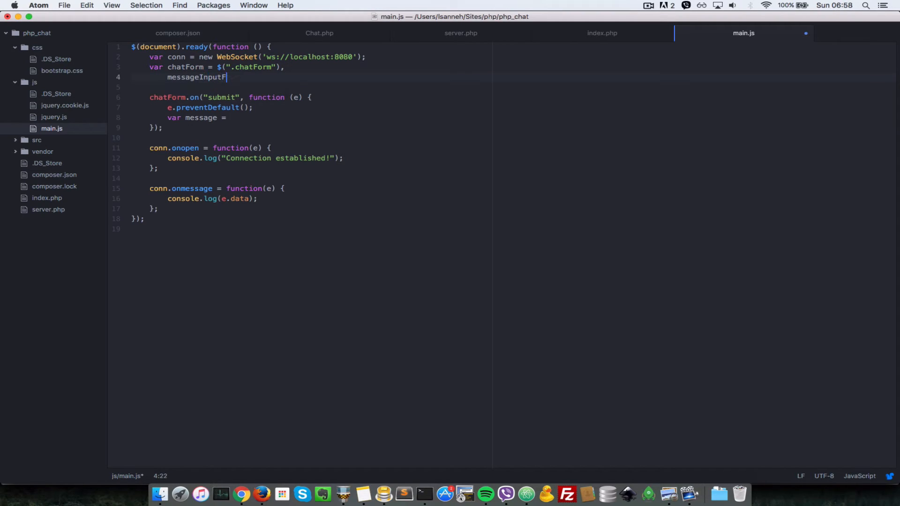
pyautogui.write('ield =')
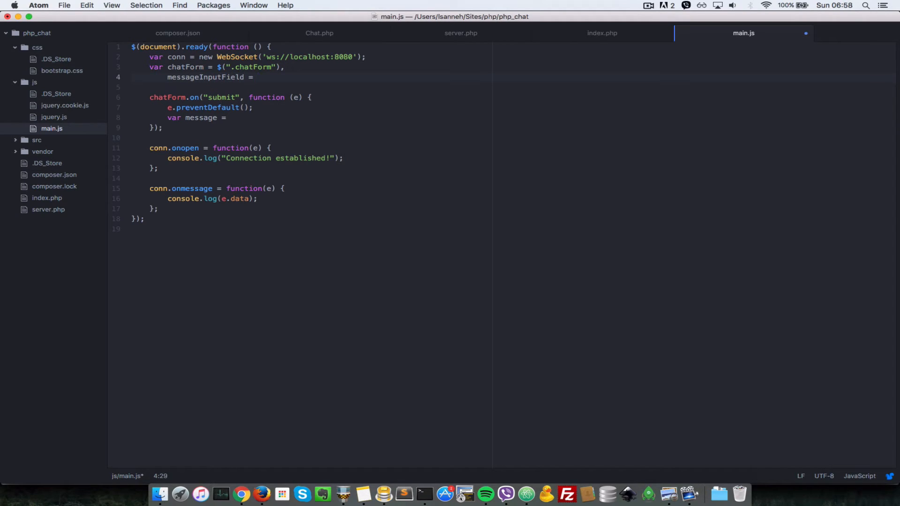
pyautogui.write('chatForm.find(')
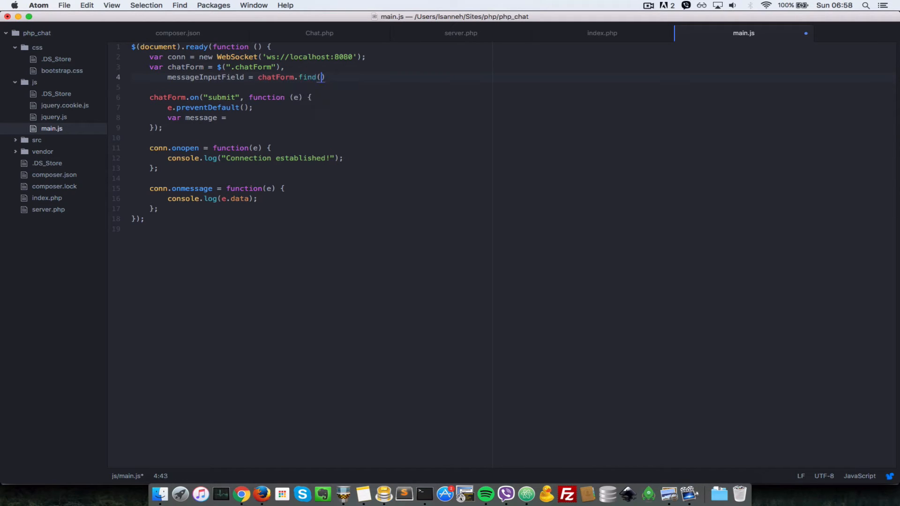
pyautogui.write('""')
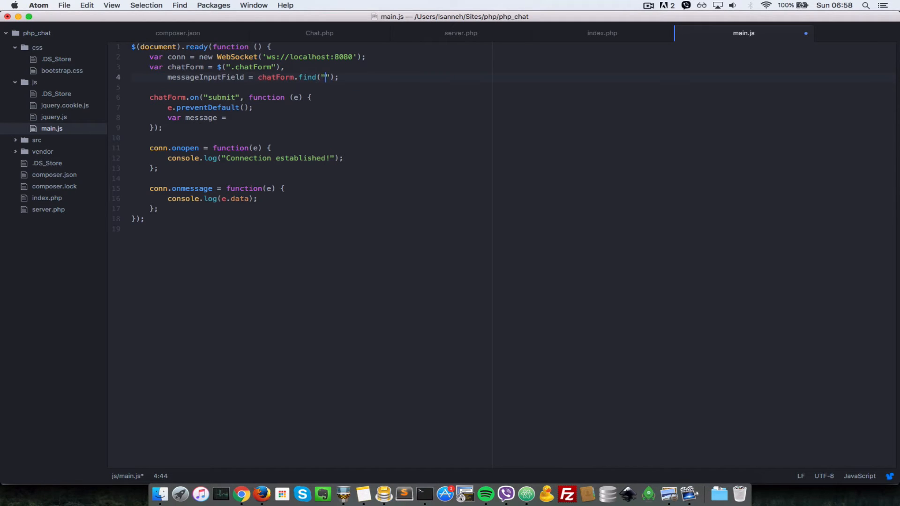
pyautogui.write('#message')
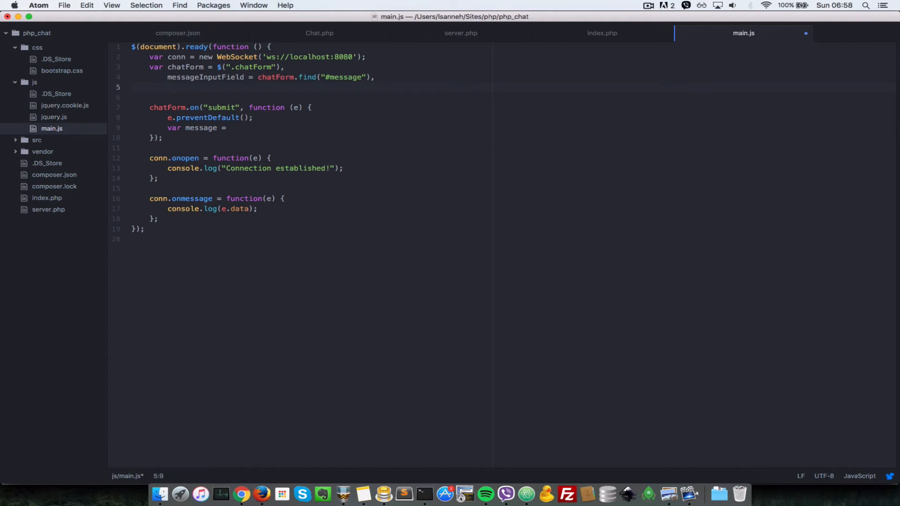
# Declare messagesList = $(".messages-list") after checking the list class, and save.
pyautogui.write('m')
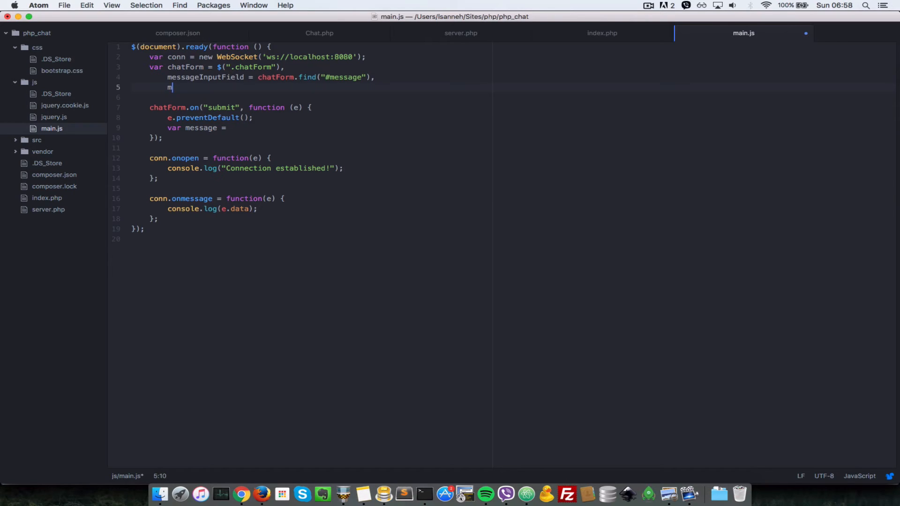
pyautogui.write('essagesLi')
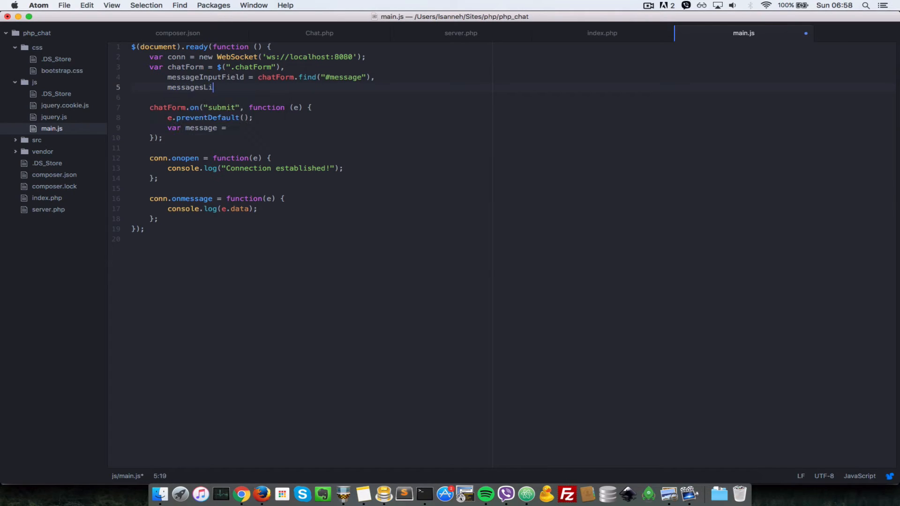
pyautogui.click(602, 33)
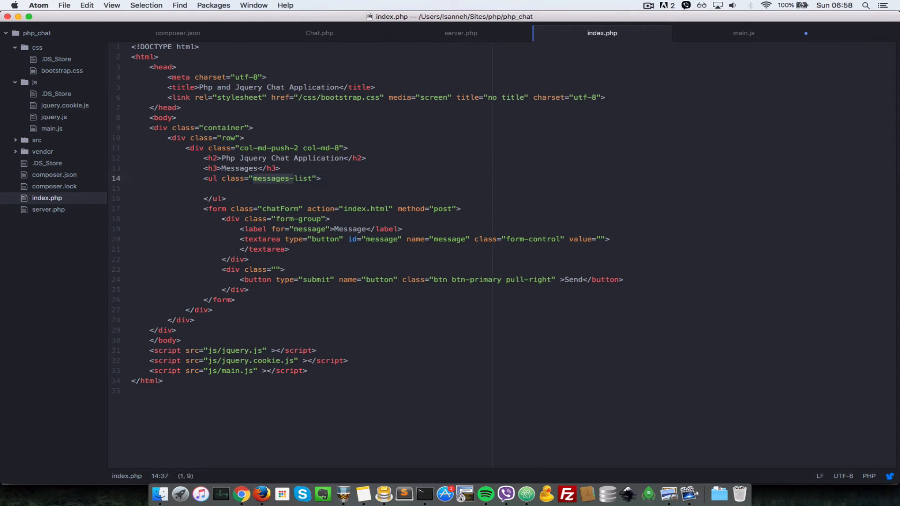
pyautogui.click(742, 33)
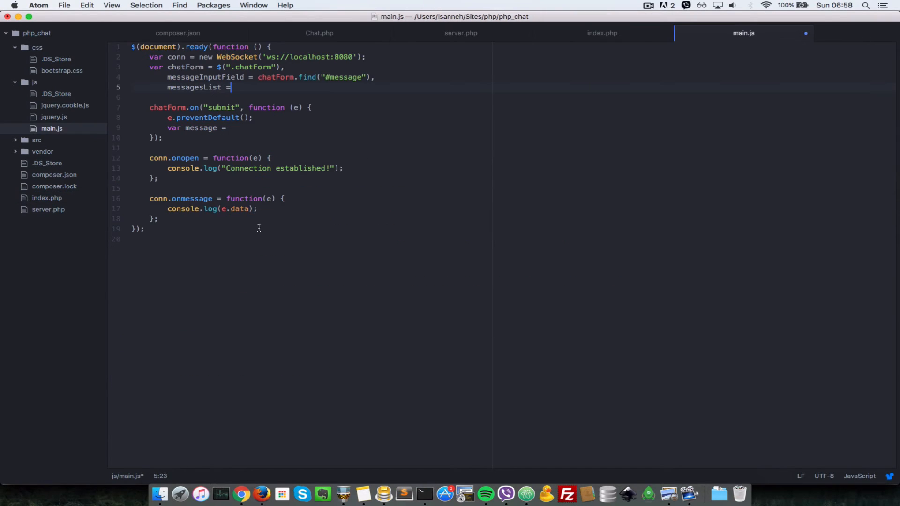
pyautogui.write('$();')
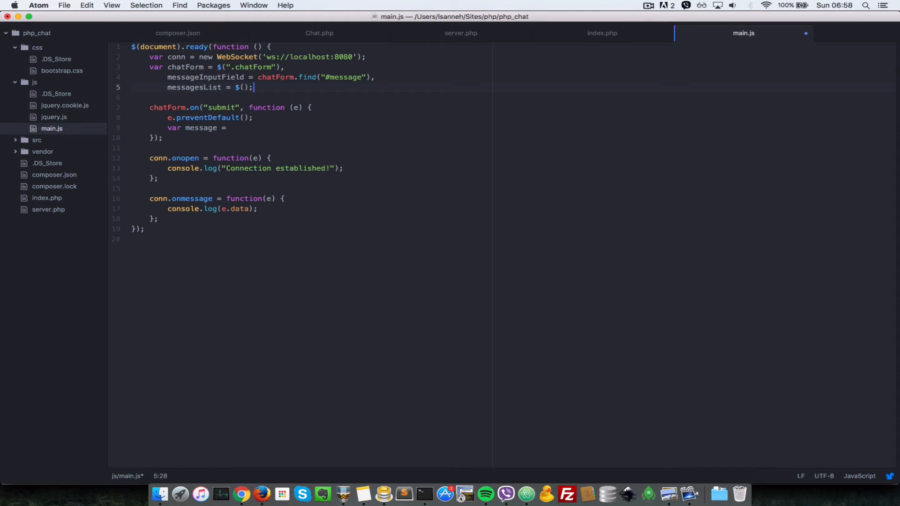
pyautogui.write('.messages-list"')
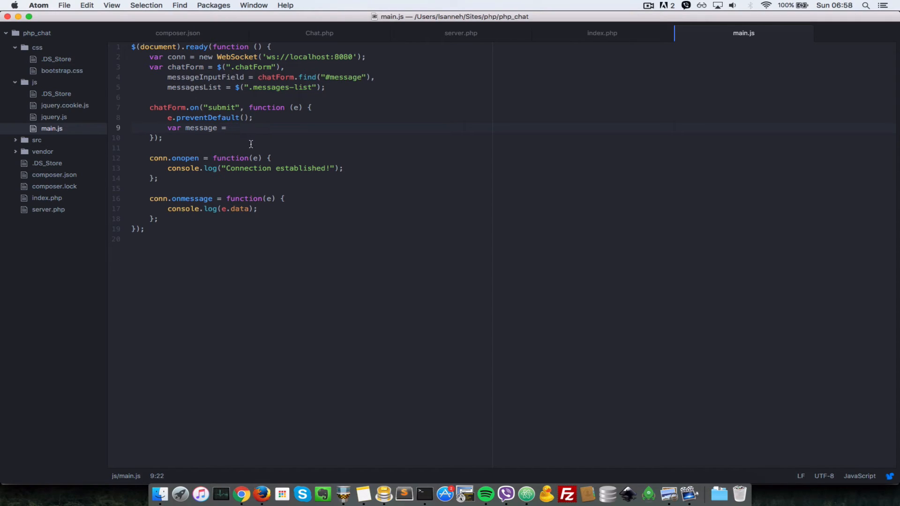
# Set message to messageInputField's value in the submit handler.
pyautogui.write('messageInputField.val(')
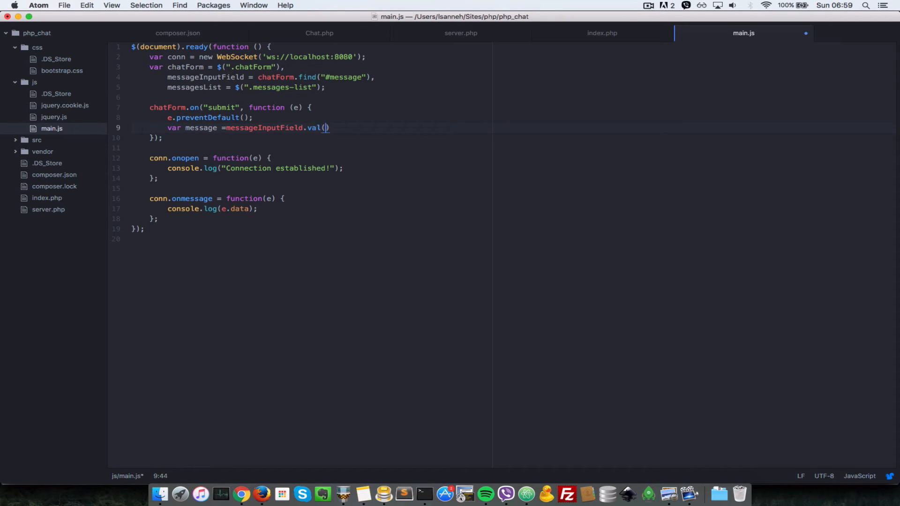
pyautogui.click(601, 32)
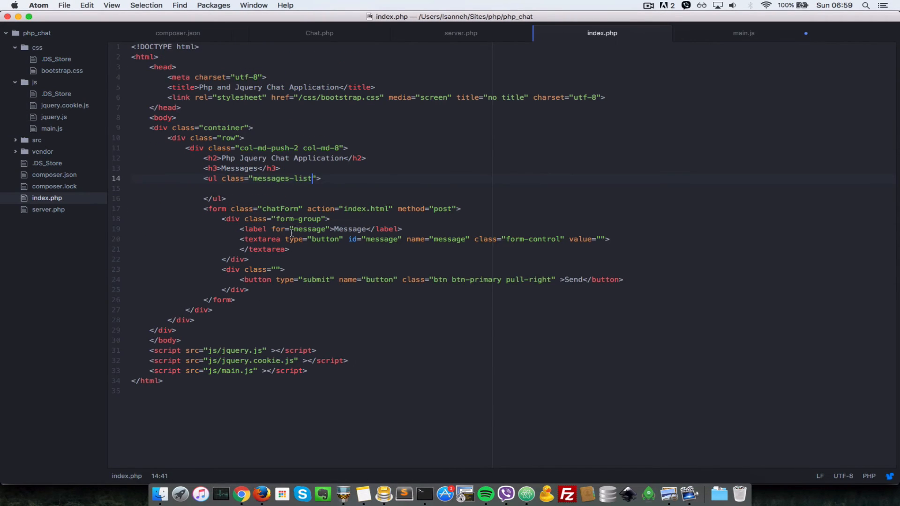
pyautogui.click(742, 33)
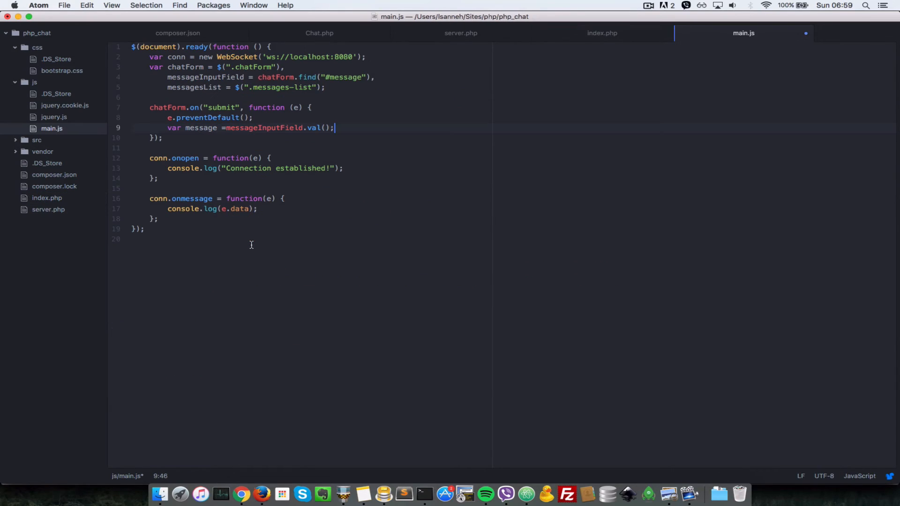
pyautogui.click(225, 128)
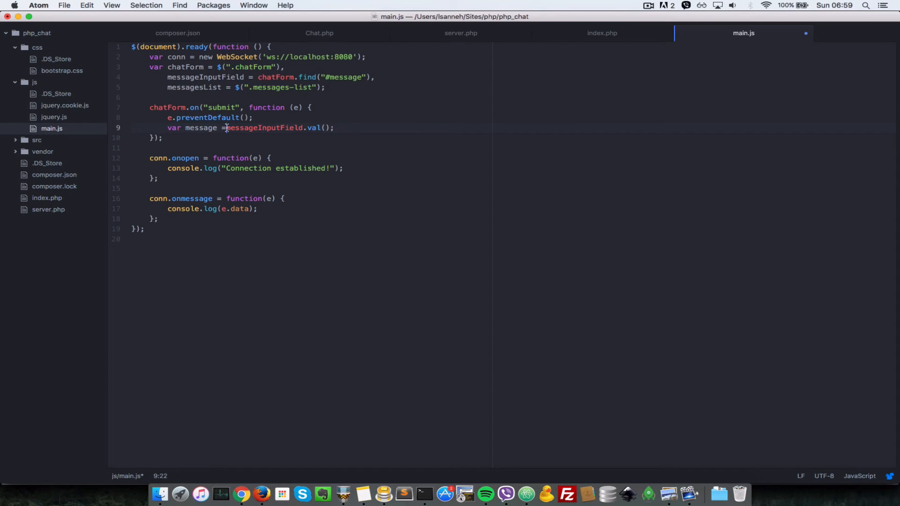
pyautogui.click(377, 127)
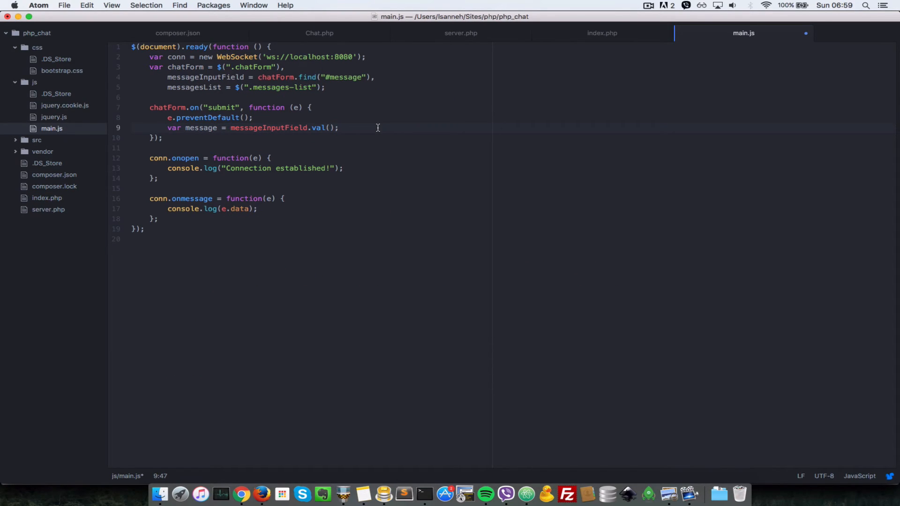
# Send it with conn.send(message); and start a messagesList line below.
pyautogui.write('conn')
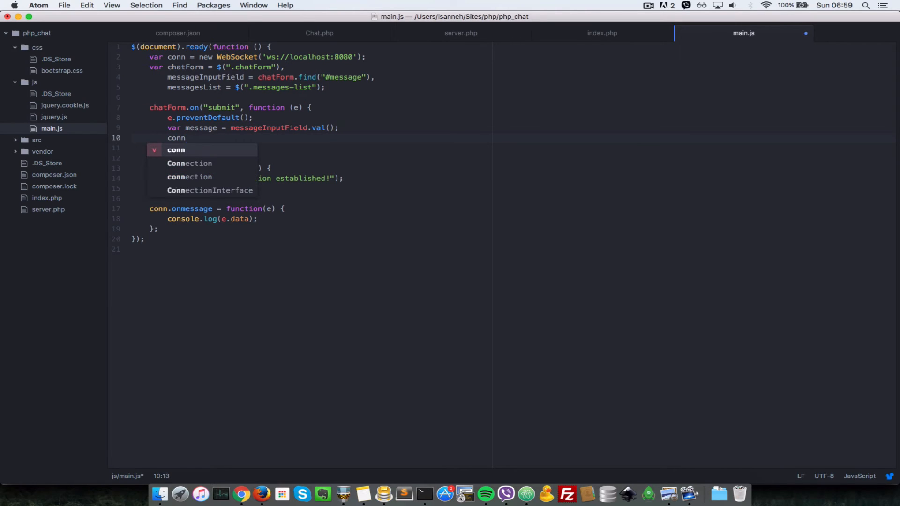
pyautogui.write('.send();')
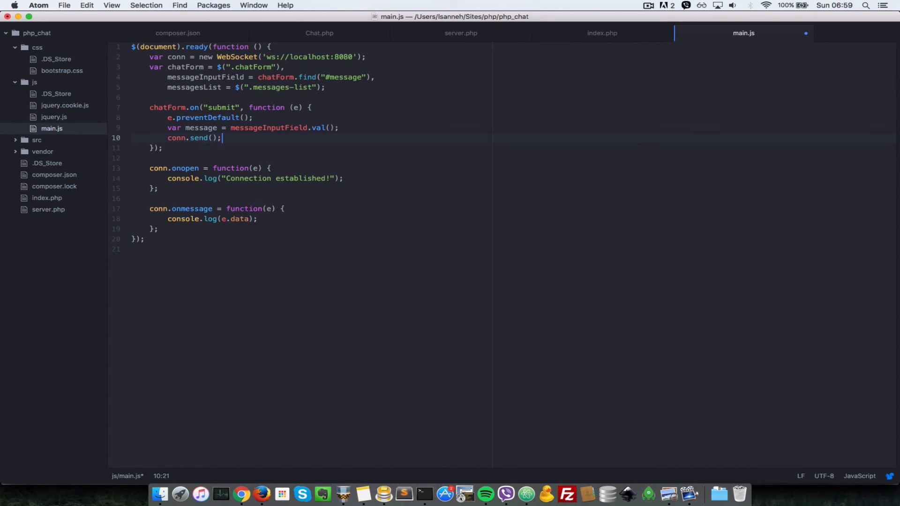
pyautogui.write('mes')
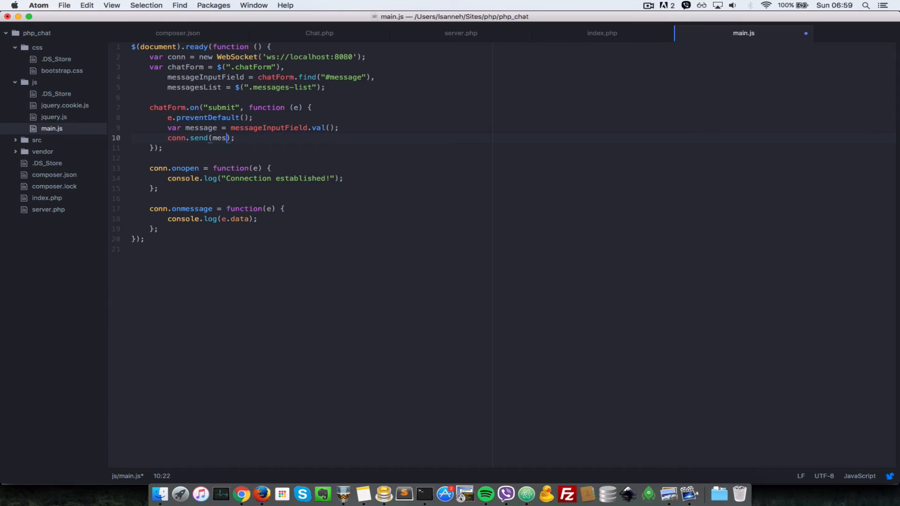
pyautogui.write('sage')
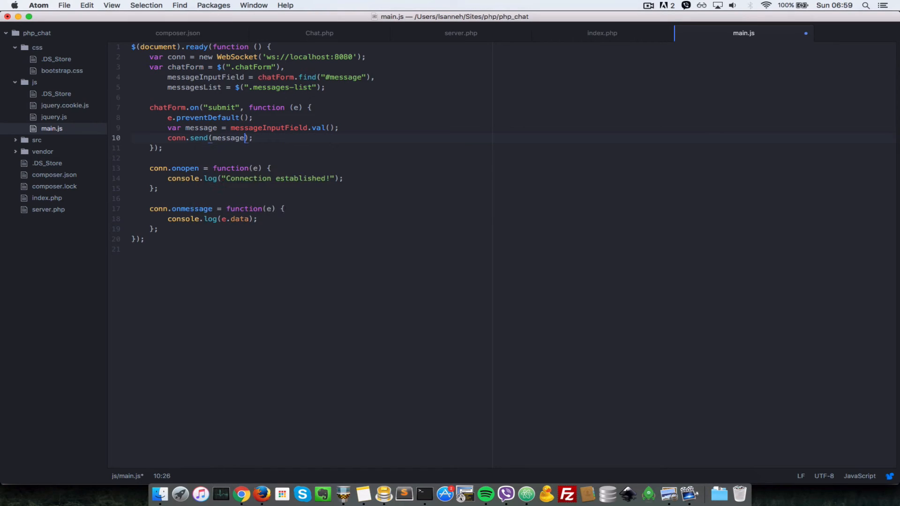
pyautogui.press('Return')
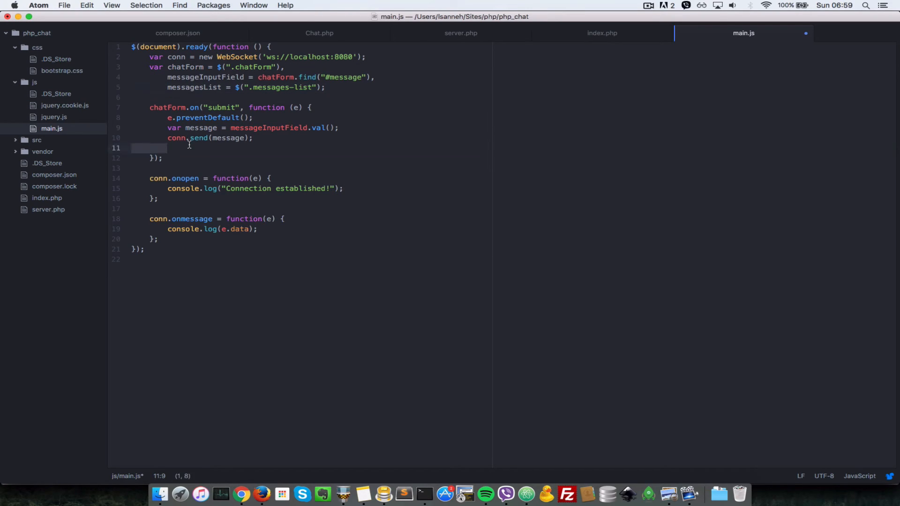
pyautogui.write('messagesList')
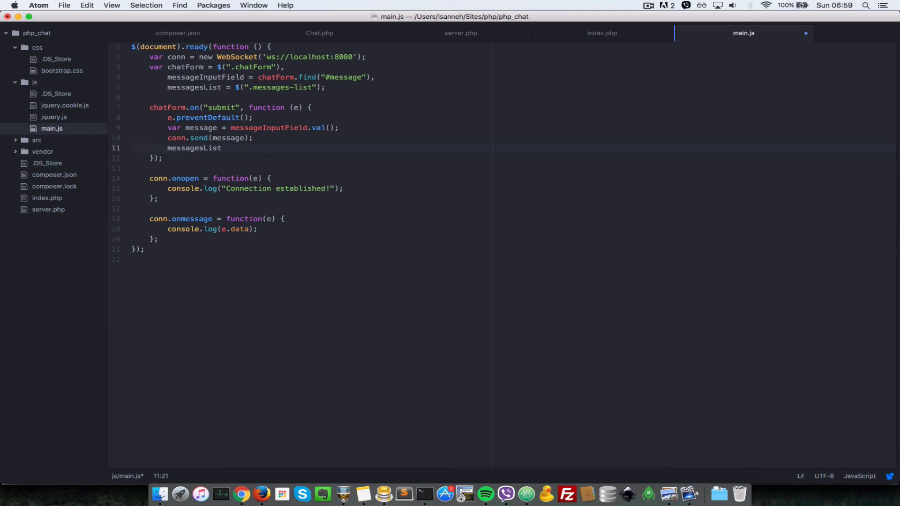
# Complete messagesList.prepend('<li>'+message+'</li>'); in the submit handler.
pyautogui.write('.prepend();')
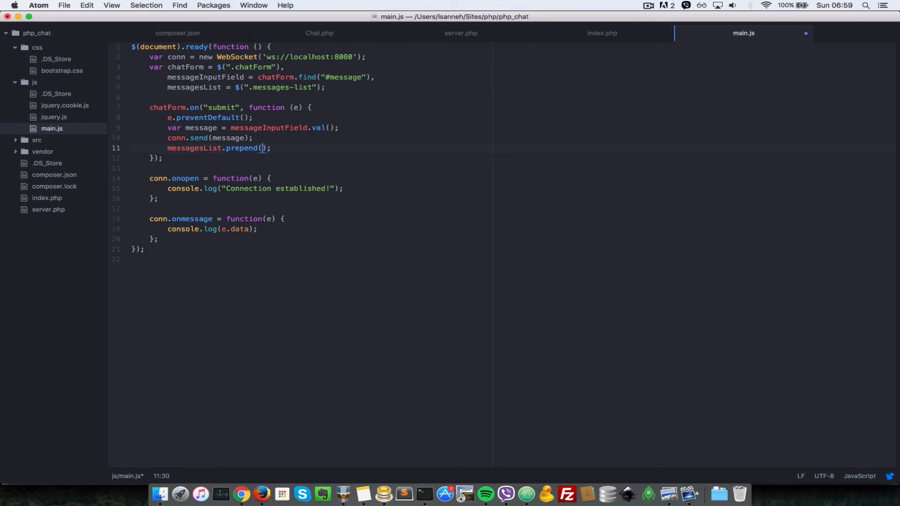
pyautogui.write("'<li>'")
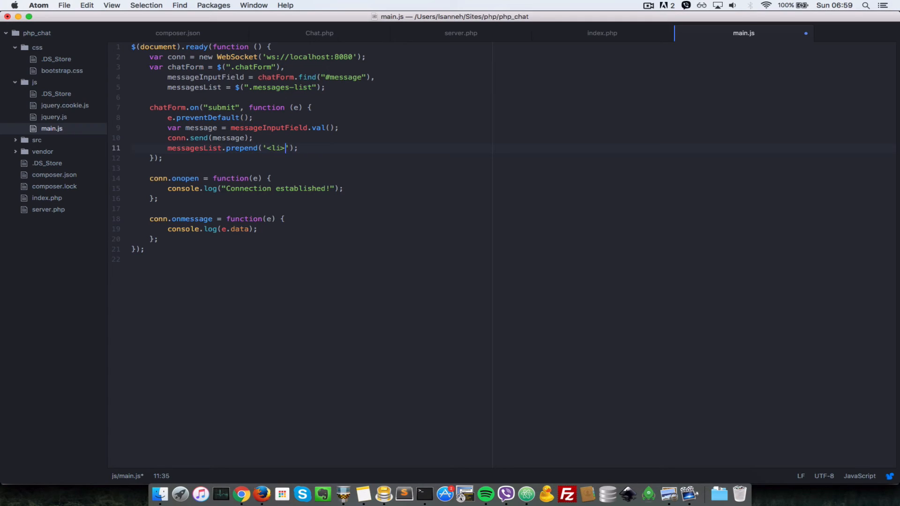
pyautogui.write("'+")
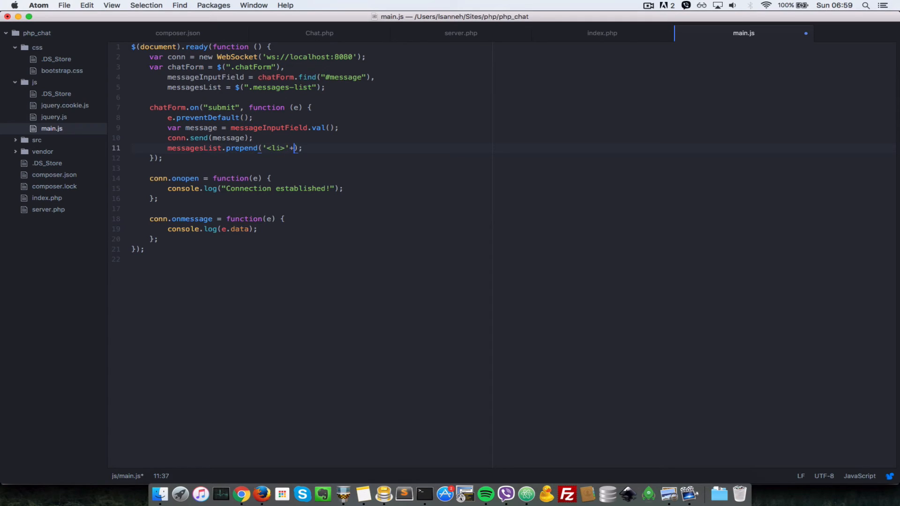
pyautogui.write("message+'<'")
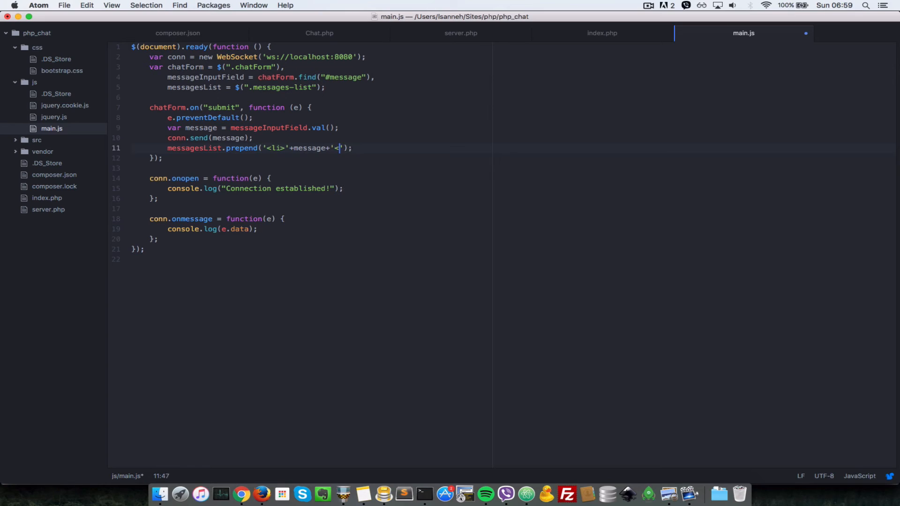
pyautogui.write('/li>')
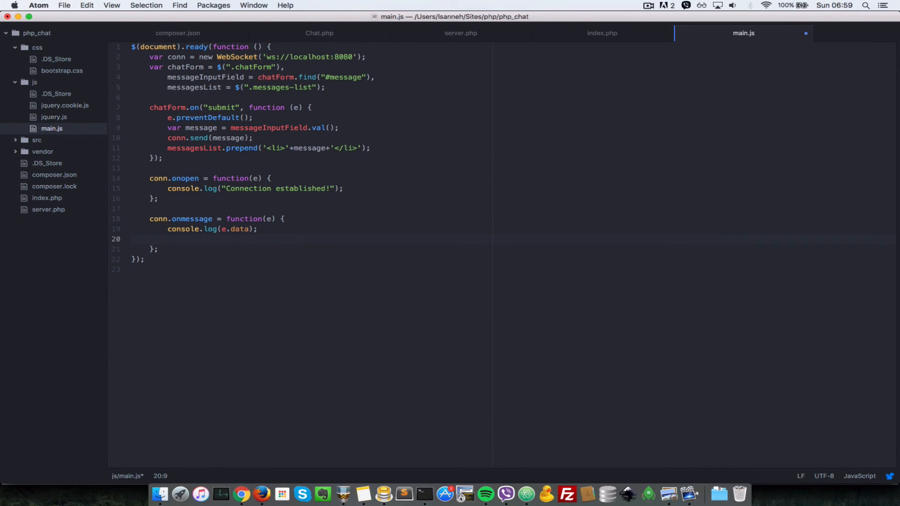
# In conn.onmessage add messagesList.prepend('<li>'+e.data+'</li>'); and save main.js.
pyautogui.write('mes')
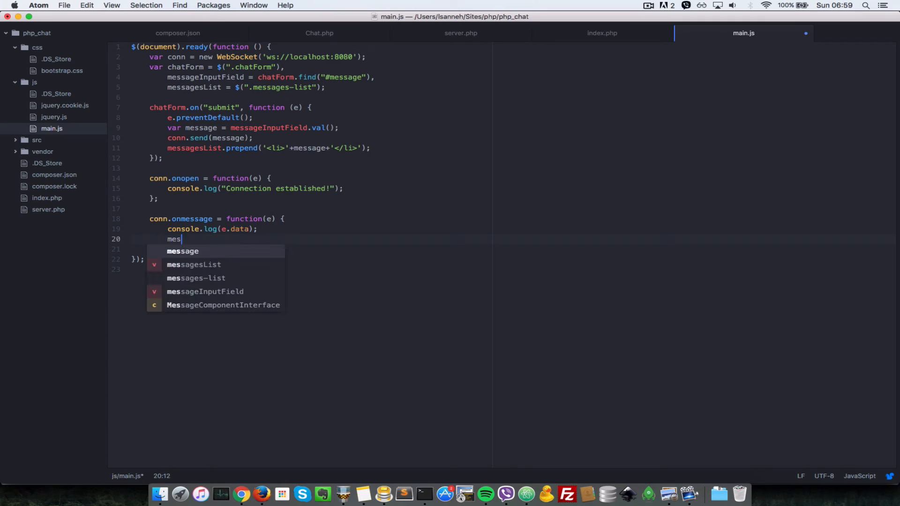
pyautogui.write('sagesList.pr')
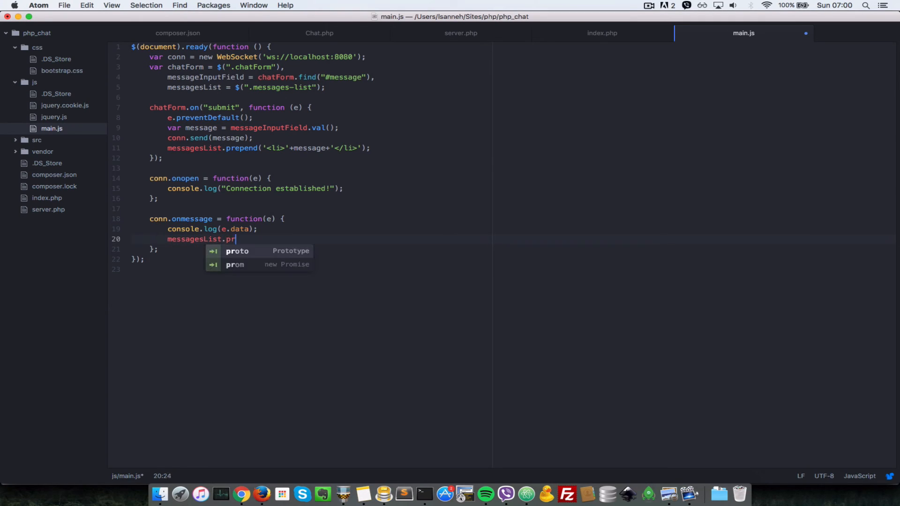
pyautogui.write('epend();')
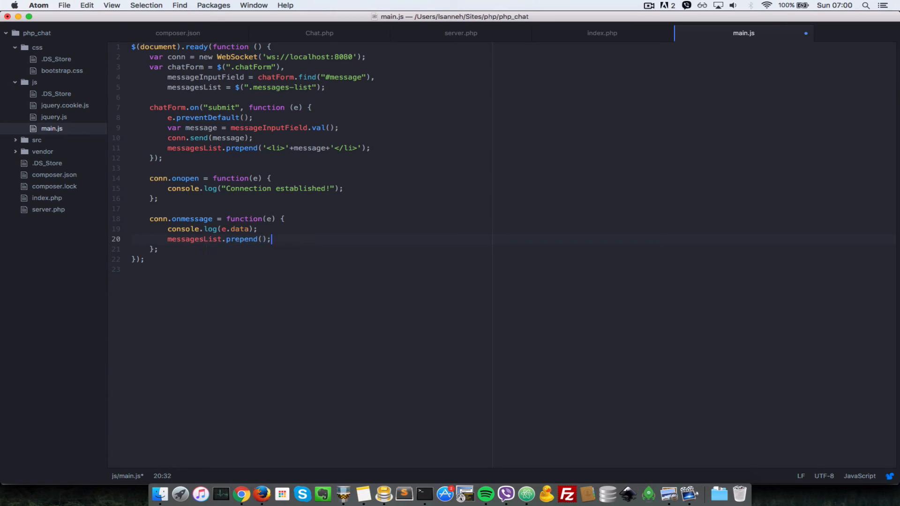
pyautogui.write("'<'")
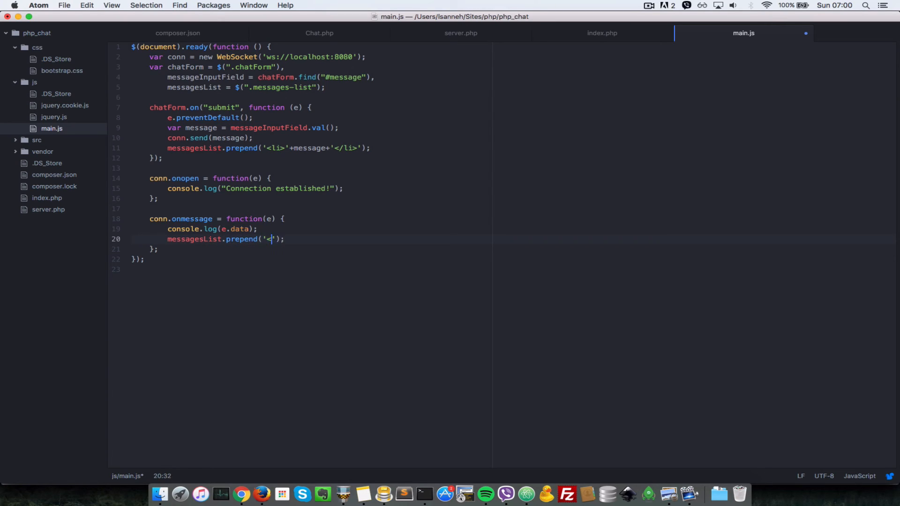
pyautogui.write("li>'+")
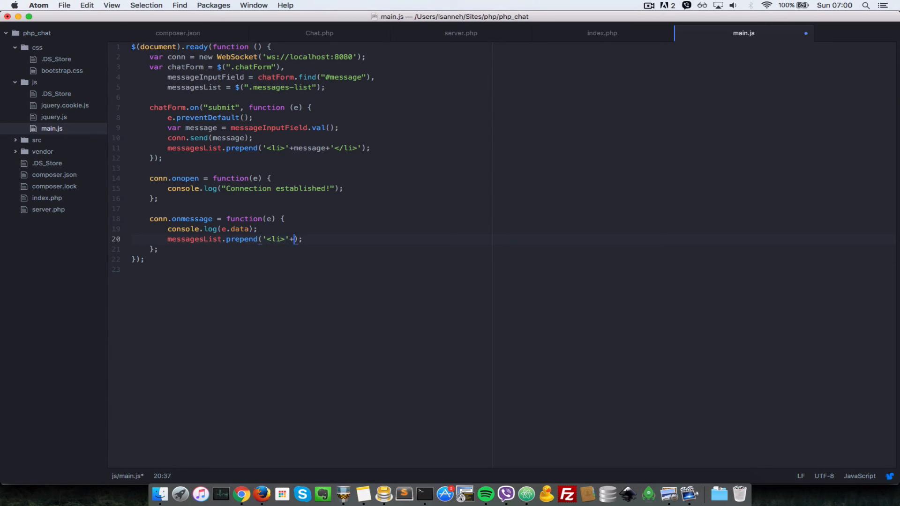
pyautogui.write('e.data')
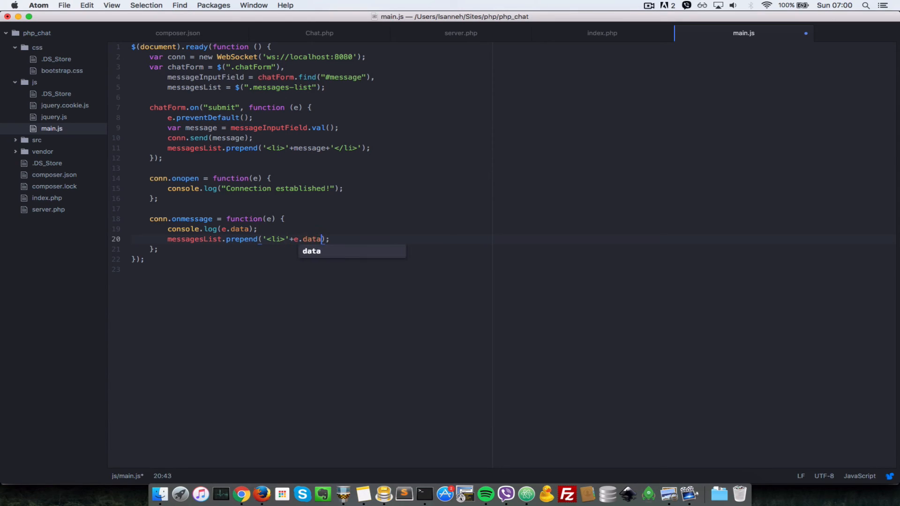
pyautogui.write('+')
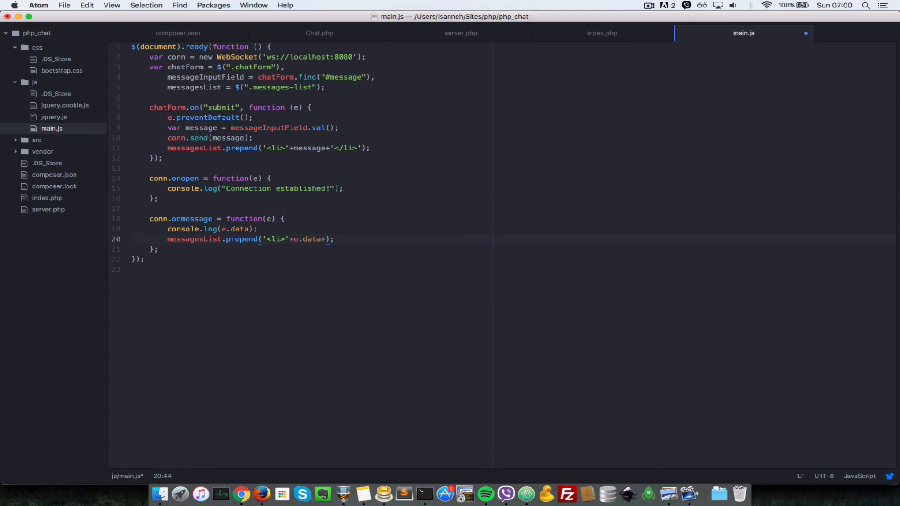
pyautogui.write("'</li>'")
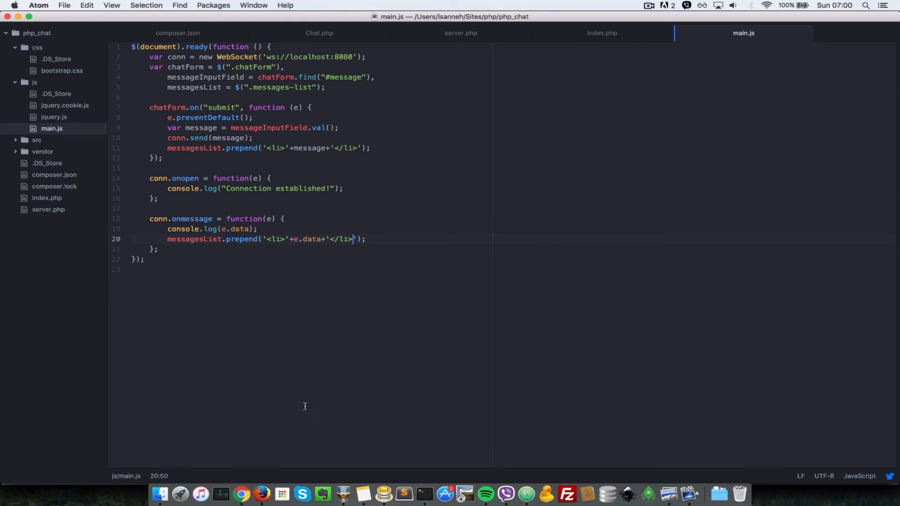
pyautogui.moveTo(241, 494)
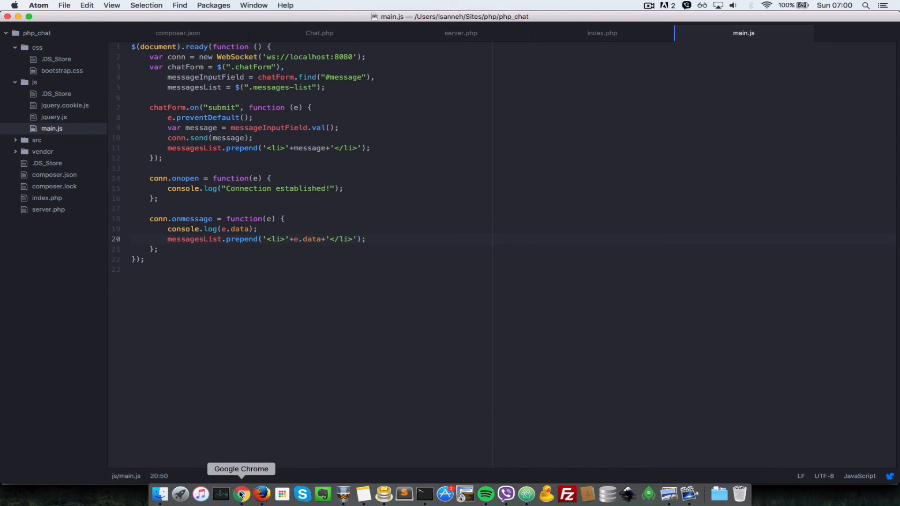
# Bring up the chat page in Chrome and Firefox side by side from the Dock.
pyautogui.click(262, 494)
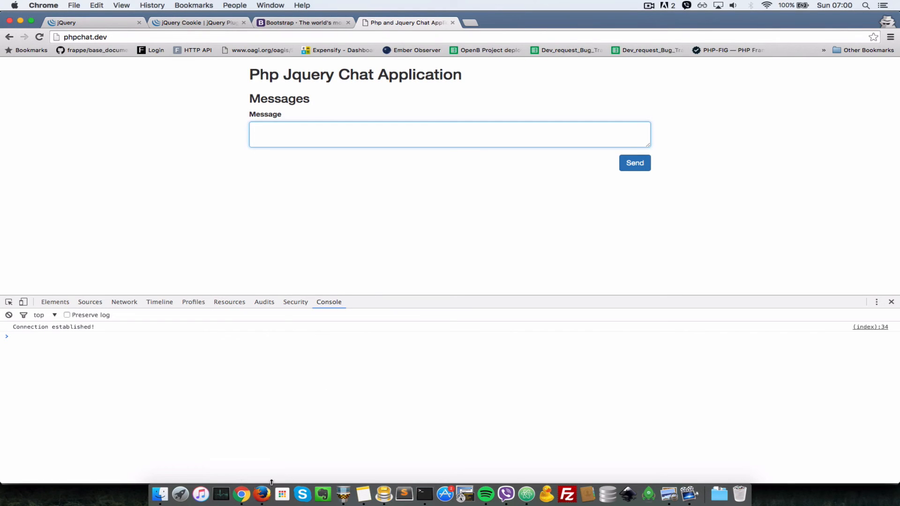
pyautogui.moveTo(261, 493)
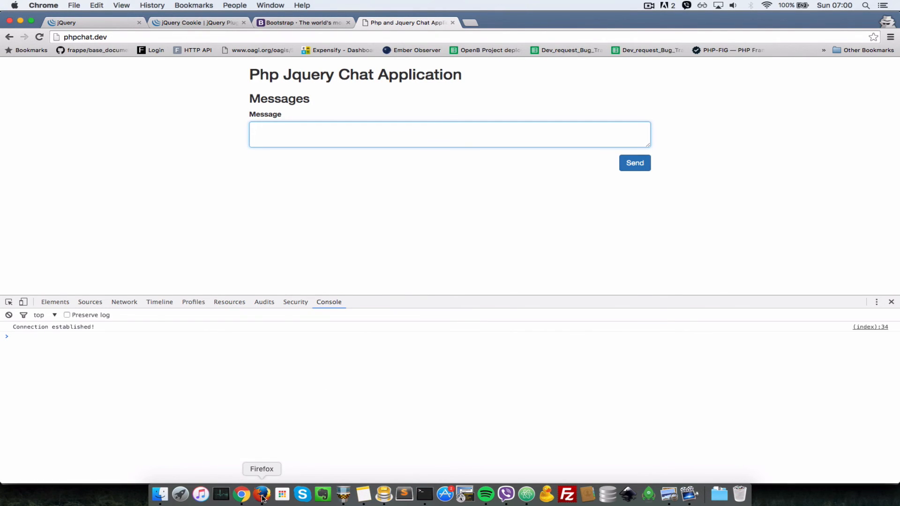
pyautogui.click(262, 494)
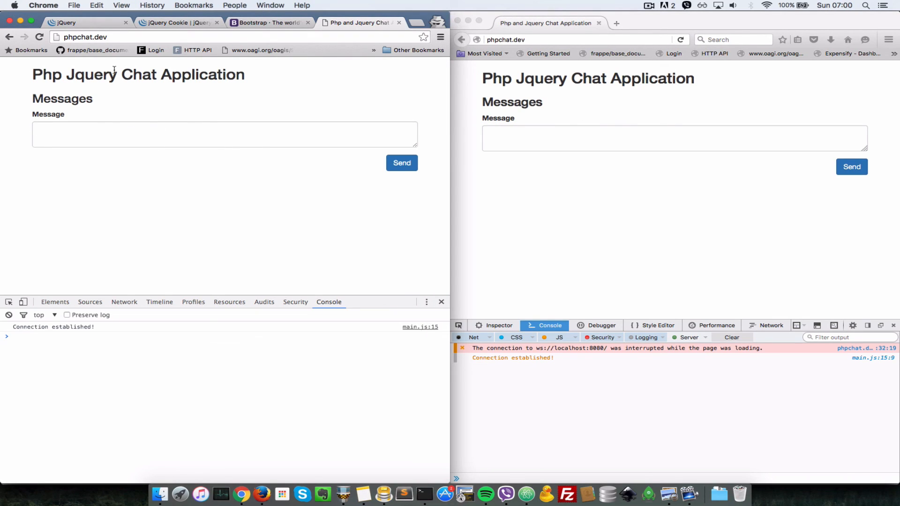
# Send "Hey firefox" from Chrome and "Hi CHrome" from Firefox, then show the server terminal.
pyautogui.write('Hey firefox')
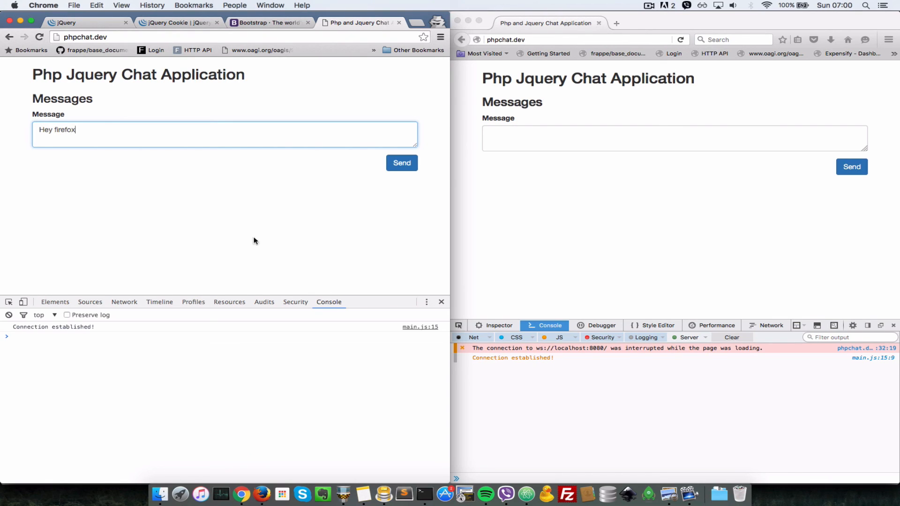
pyautogui.click(402, 163)
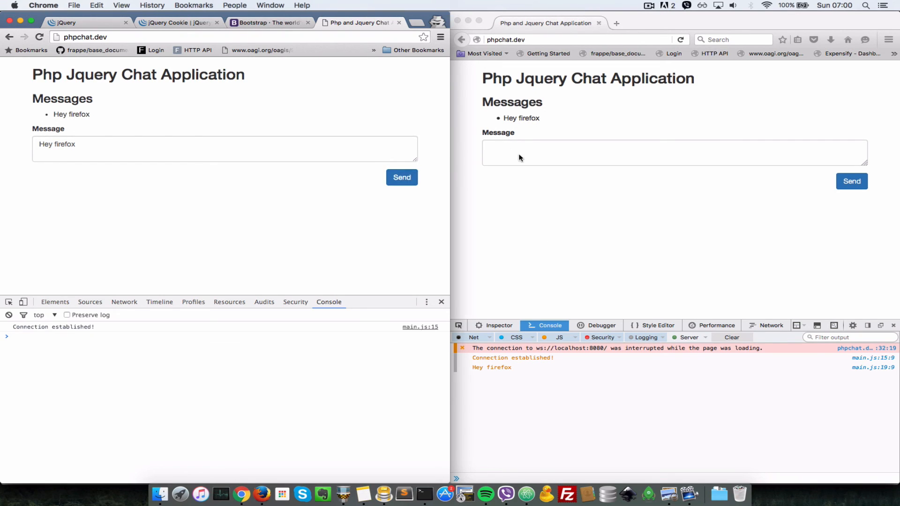
pyautogui.write('H')
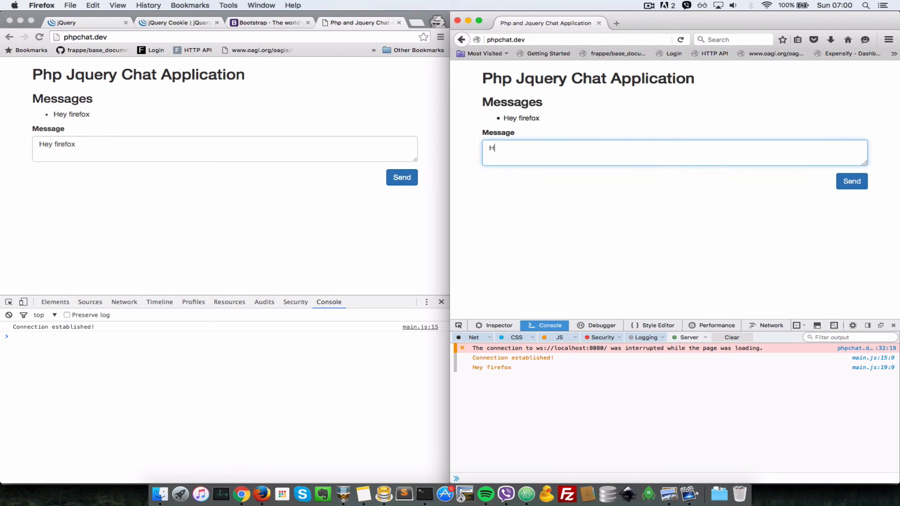
pyautogui.write('i CHrome')
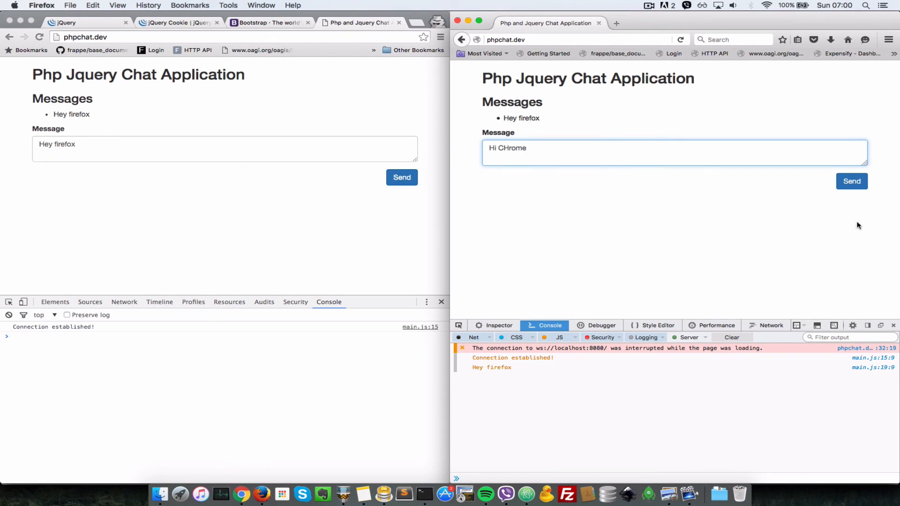
pyautogui.click(852, 181)
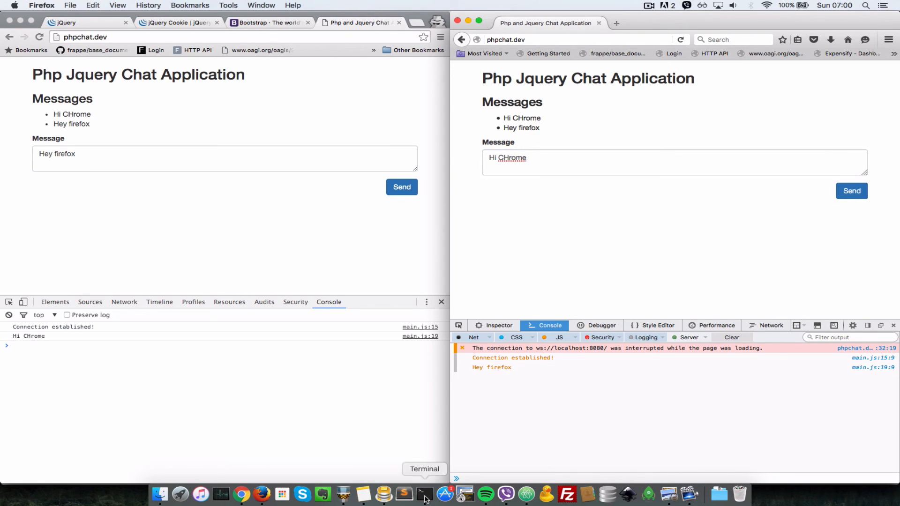
pyautogui.click(424, 494)
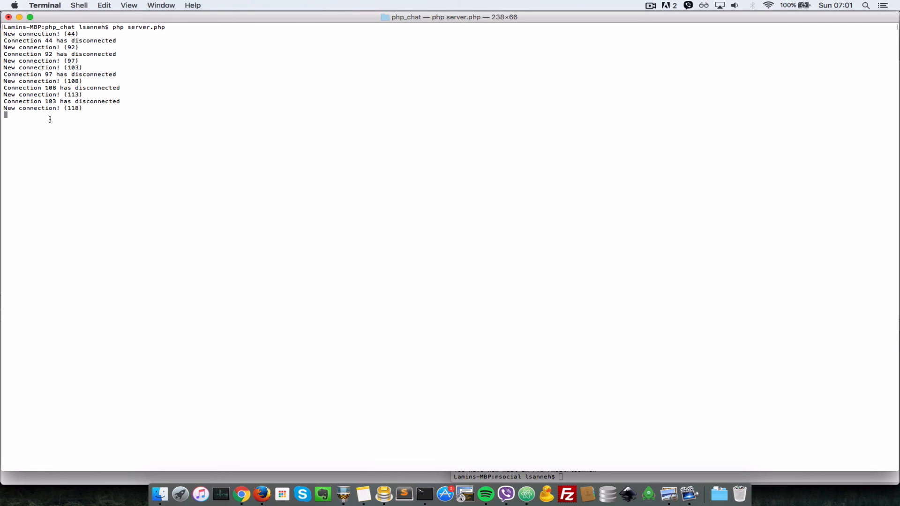
pyautogui.moveTo(261, 494)
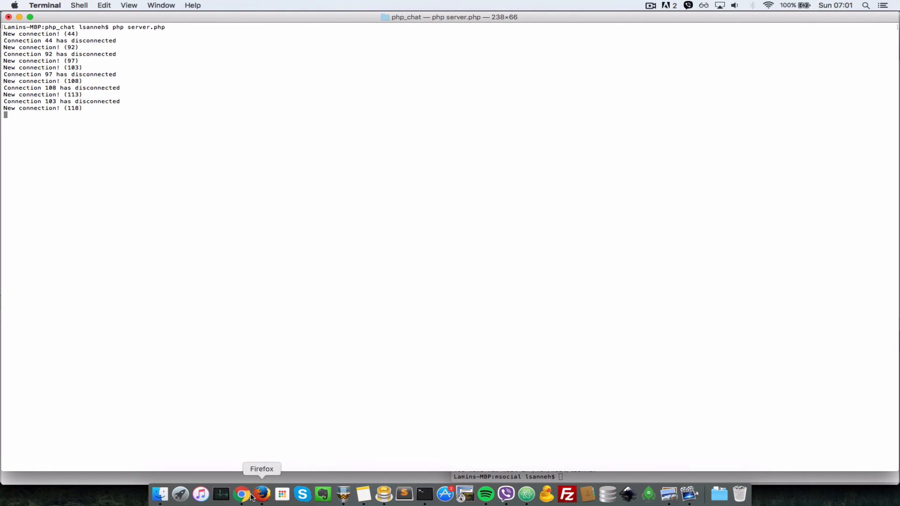